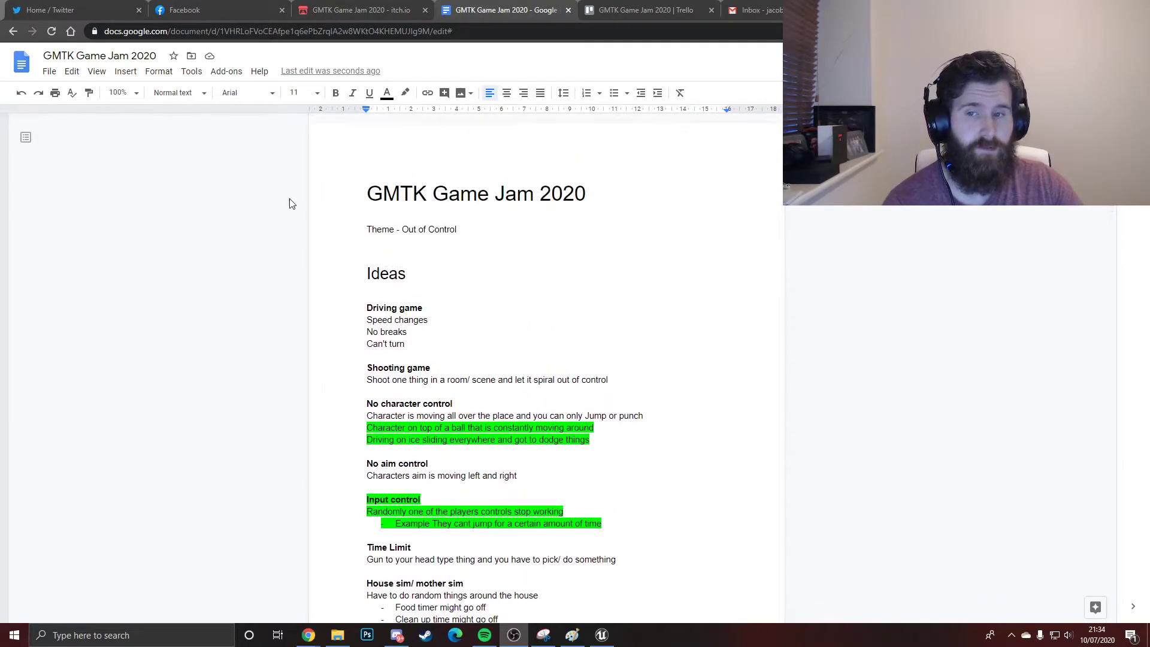
Scroll past the brainstormed Ideas list to the Final Ideas page with Ball Balance notes.
{"action": "scroll", "scroll_direction": "down", "scroll_amount": 3}
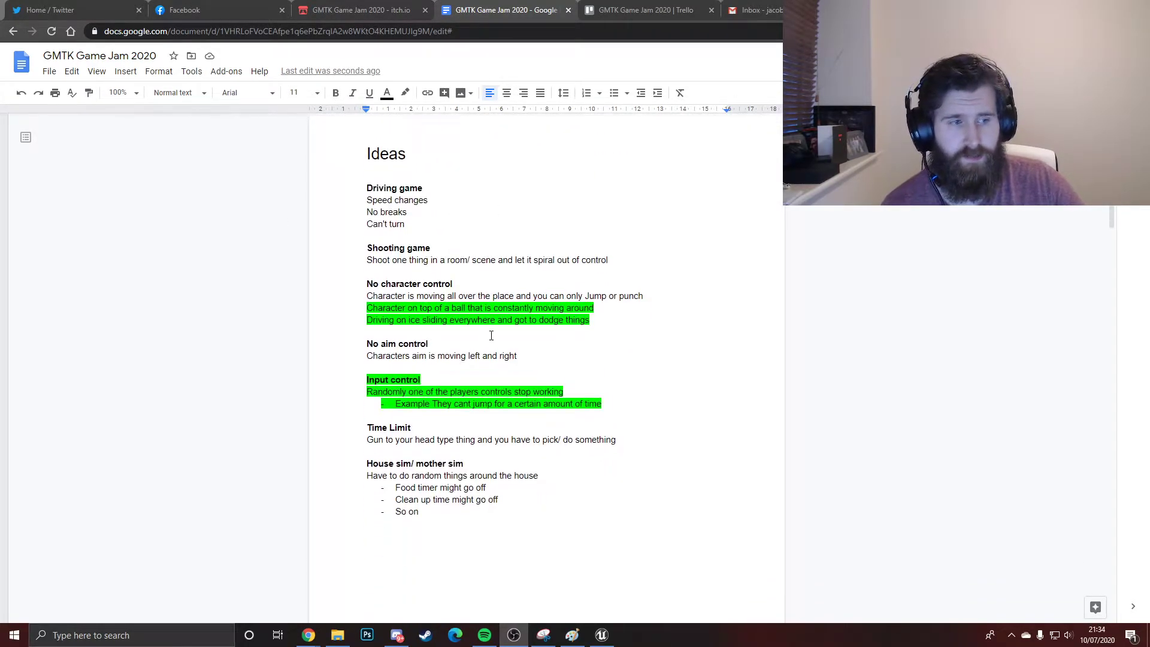
{"action": "scroll", "scroll_direction": "down", "scroll_amount": 3}
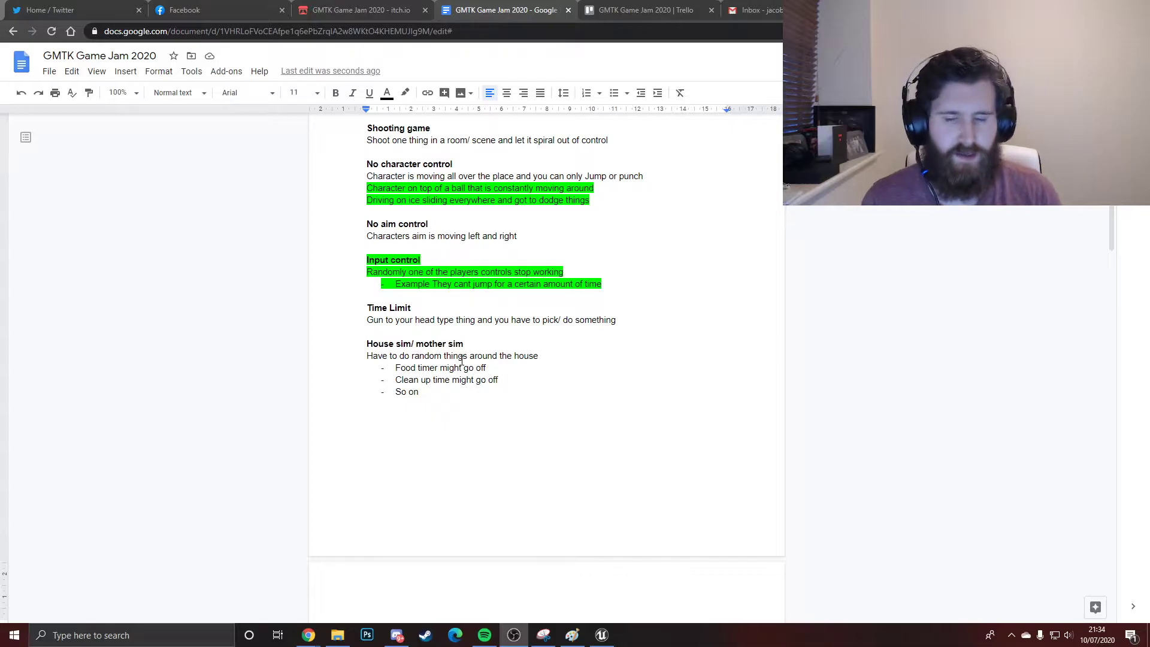
{"action": "scroll", "scroll_direction": "down", "scroll_amount": 3}
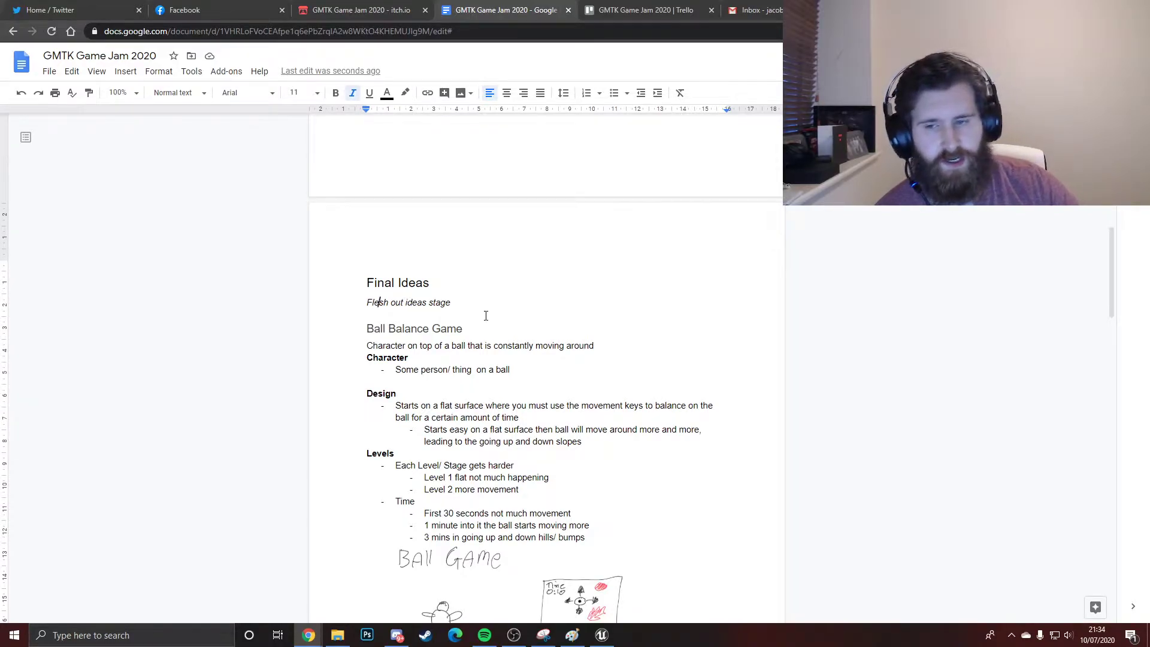
{"action": "scroll", "scroll_direction": "down", "scroll_amount": 3}
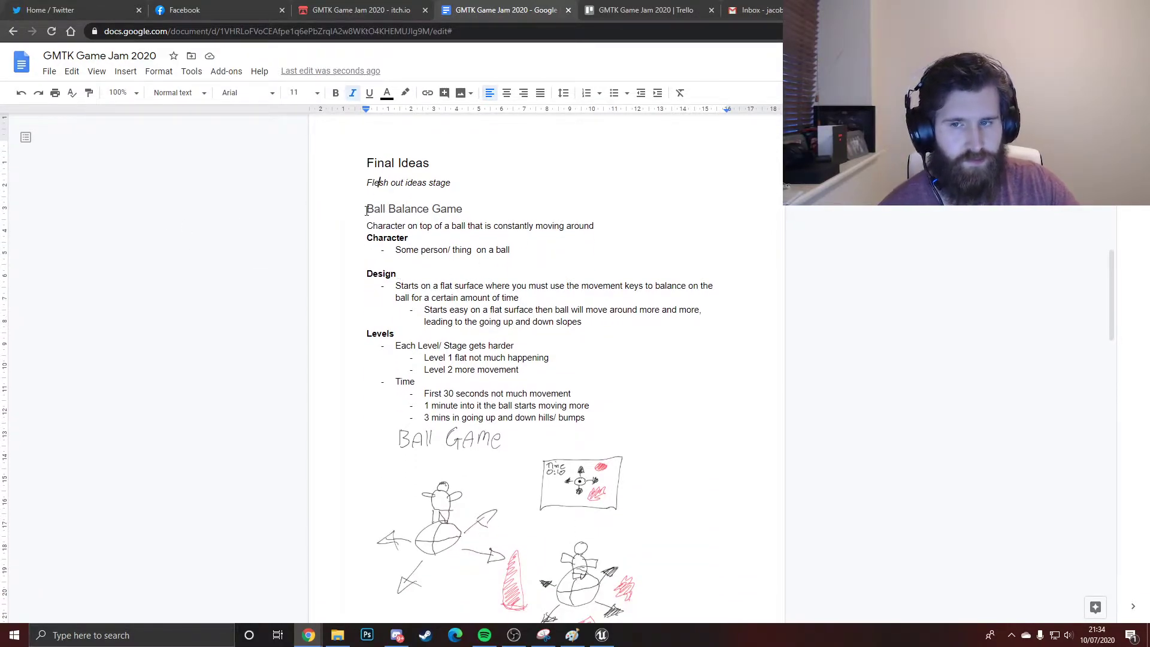
{"action": "triple_click", "coordinate": [413, 208]}
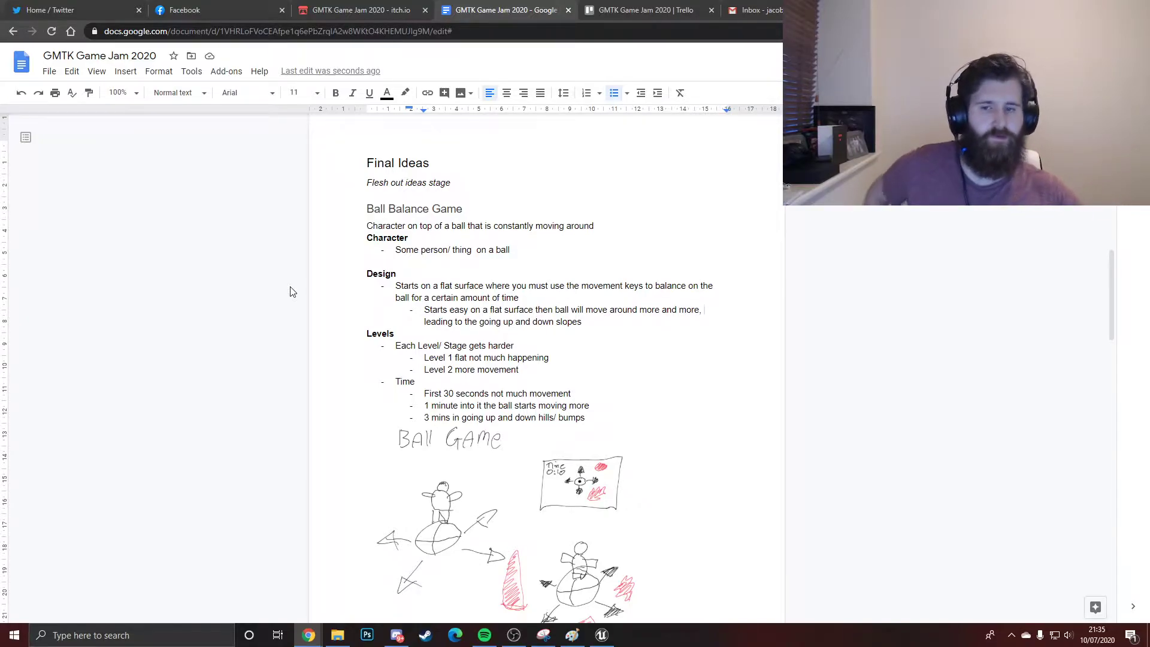
{"action": "scroll", "scroll_direction": "down", "scroll_amount": 3}
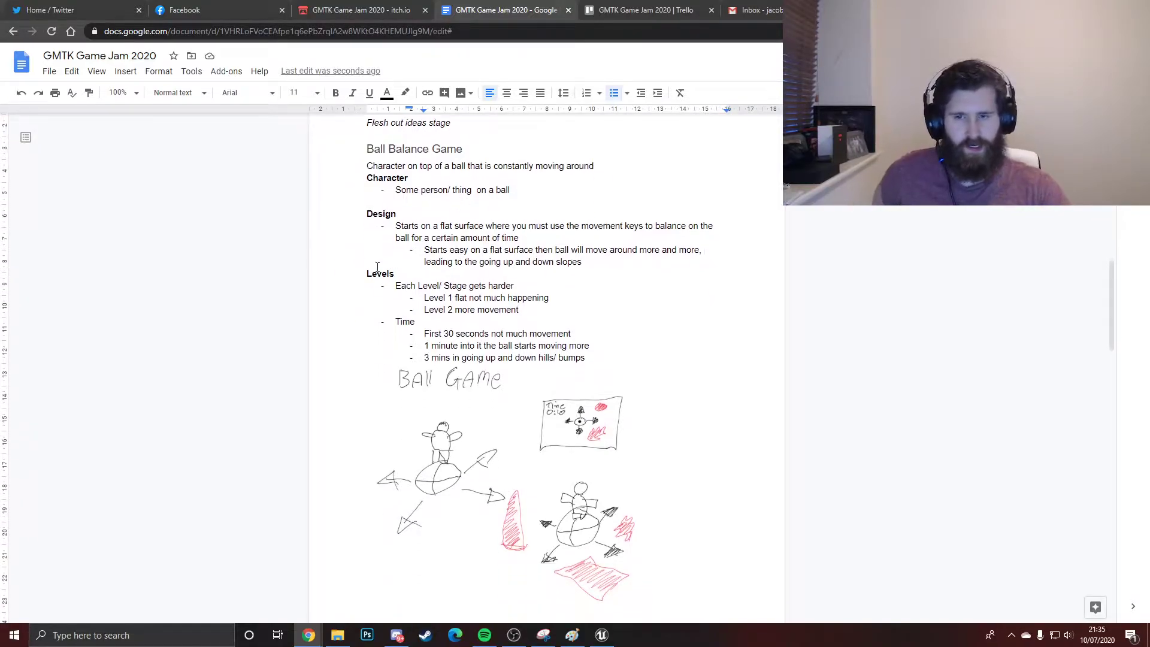
{"action": "left_click_drag", "start_coordinate": [396, 225], "coordinate": [501, 225]}
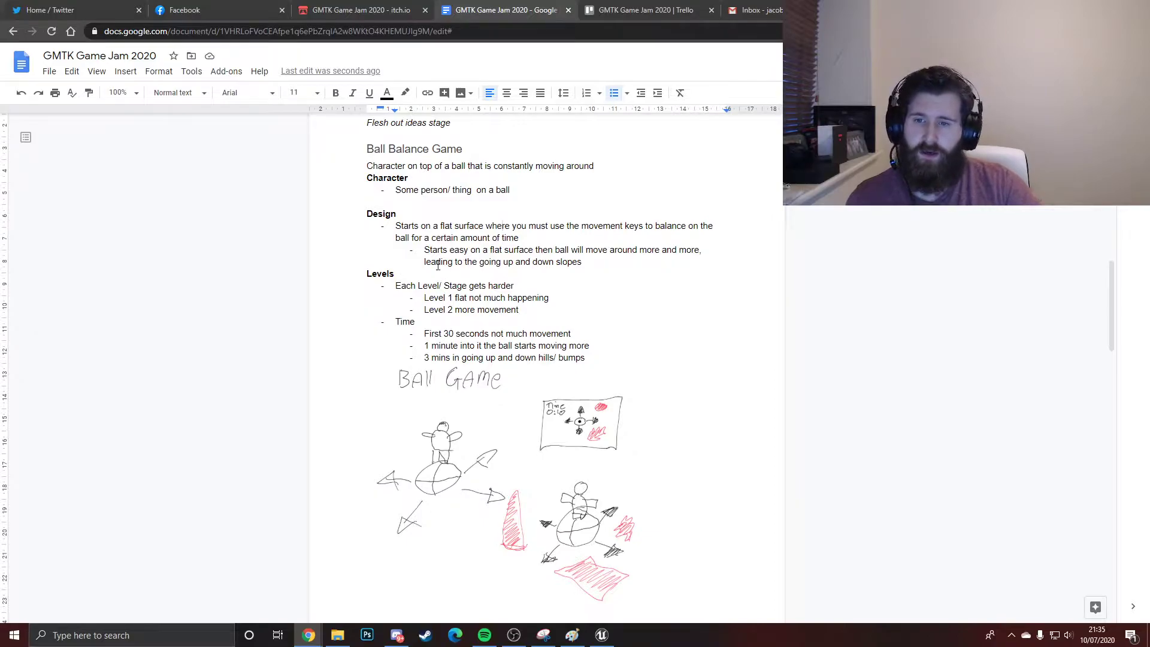
{"action": "left_click_drag", "start_coordinate": [424, 249], "coordinate": [533, 249]}
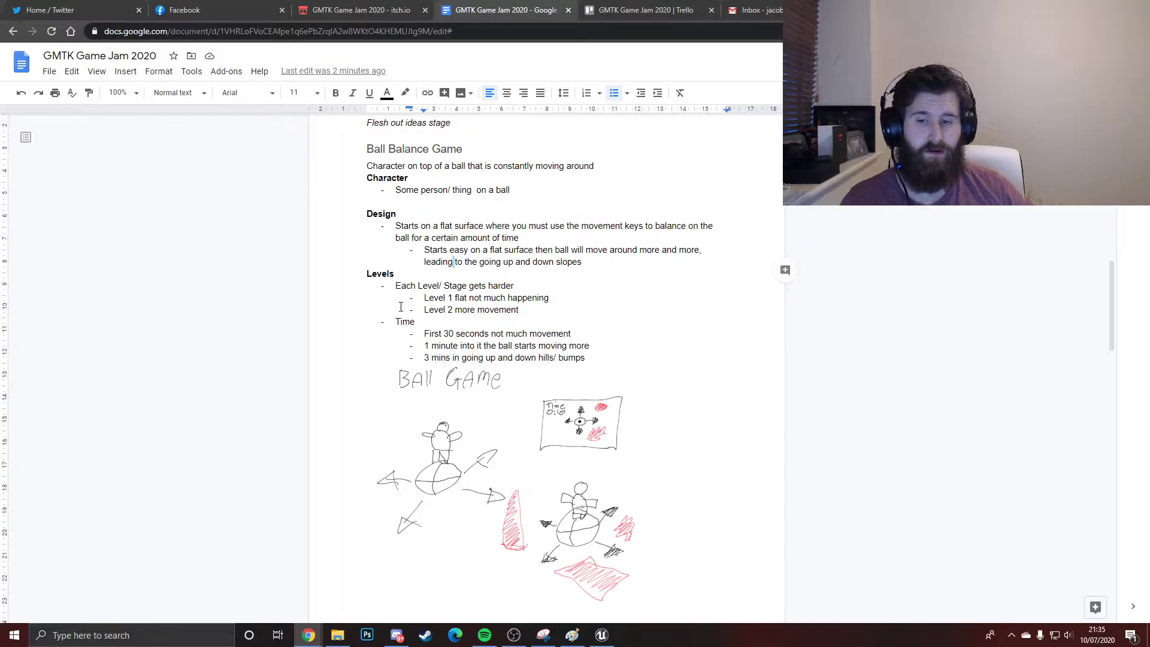
Scroll until the full Ball Game sketch with arrows and red obstacles shows.
{"action": "scroll", "scroll_direction": "down", "scroll_amount": 3}
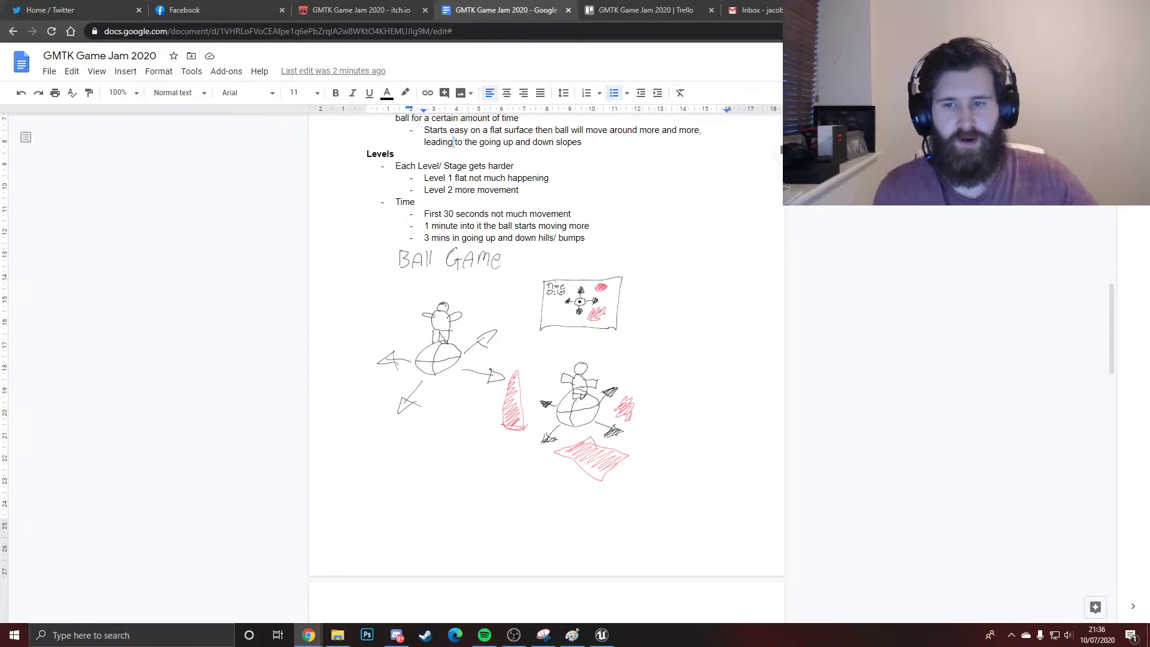
{"action": "mouse_move", "coordinate": [231, 448]}
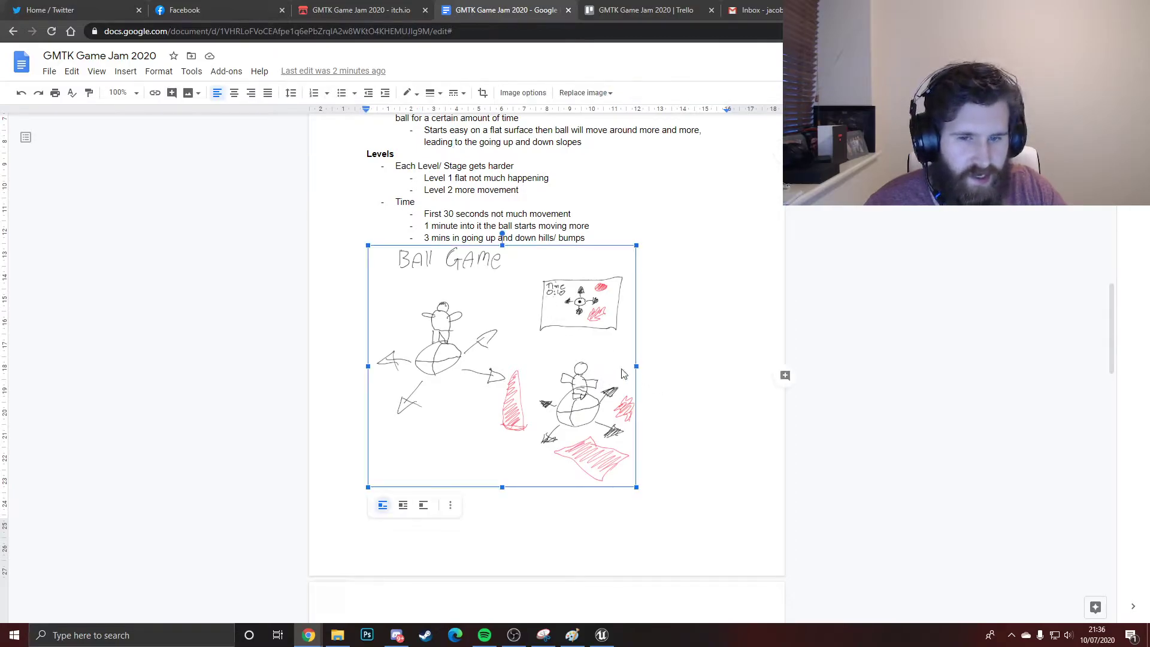
{"action": "left_click_drag", "start_coordinate": [635, 366], "coordinate": [751, 366]}
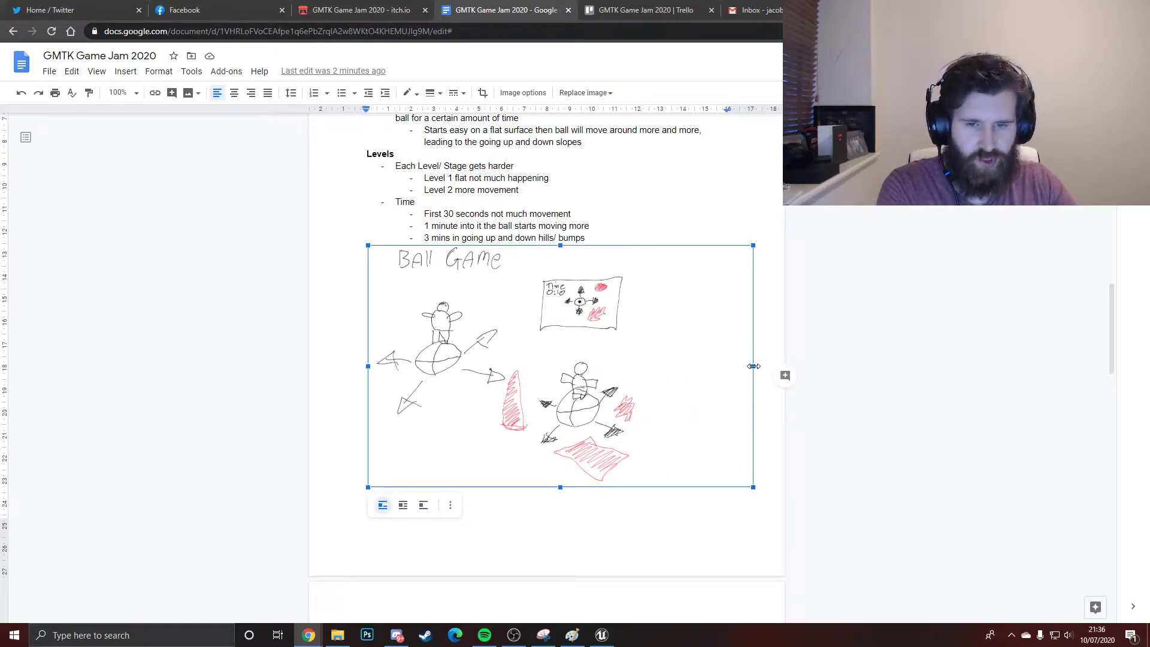
{"action": "left_click_drag", "start_coordinate": [752, 366], "coordinate": [636, 366]}
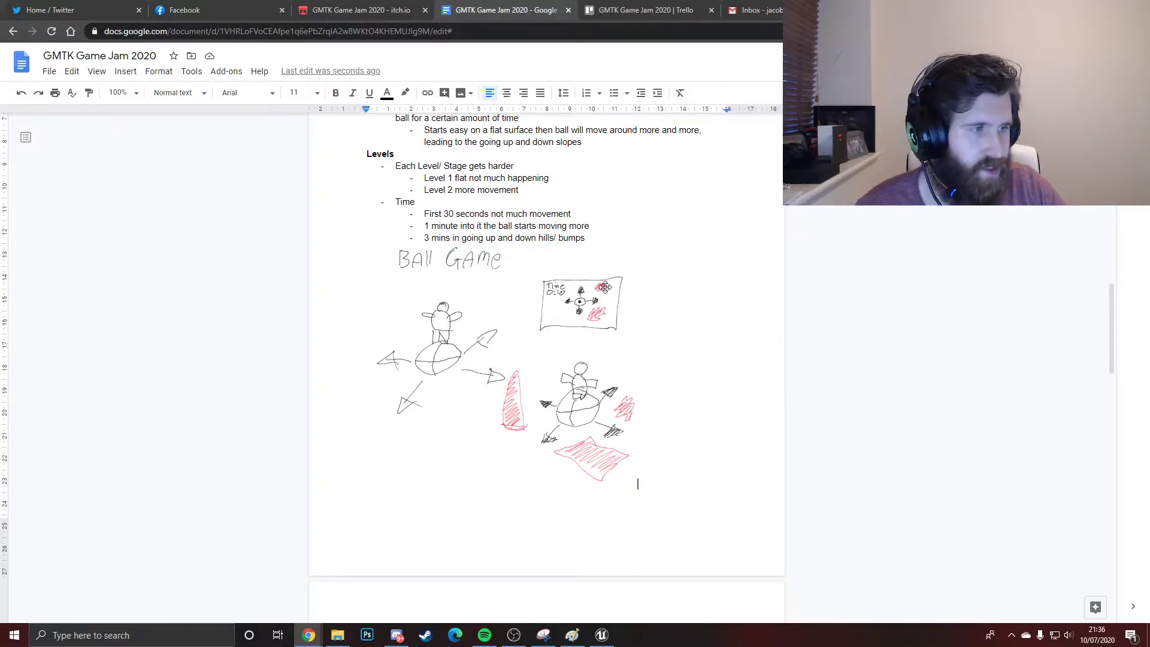
{"action": "mouse_move", "coordinate": [661, 338]}
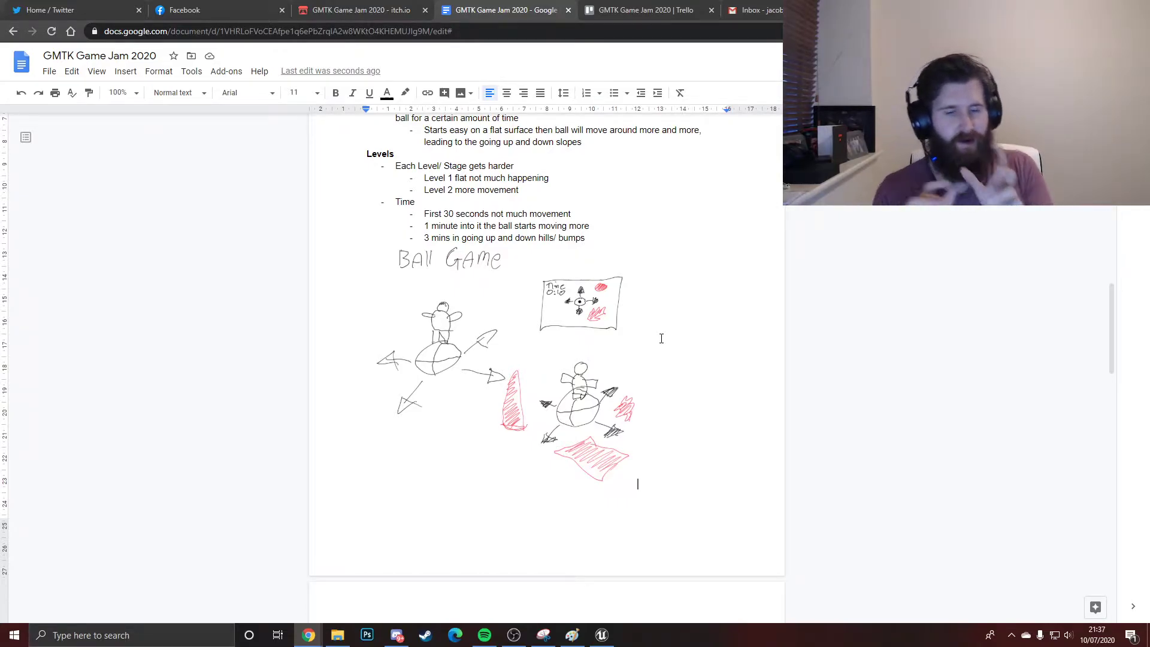
Scroll past the Ball Game sketch until the Ice Car Game heading appears.
{"action": "scroll", "scroll_direction": "down", "scroll_amount": 3}
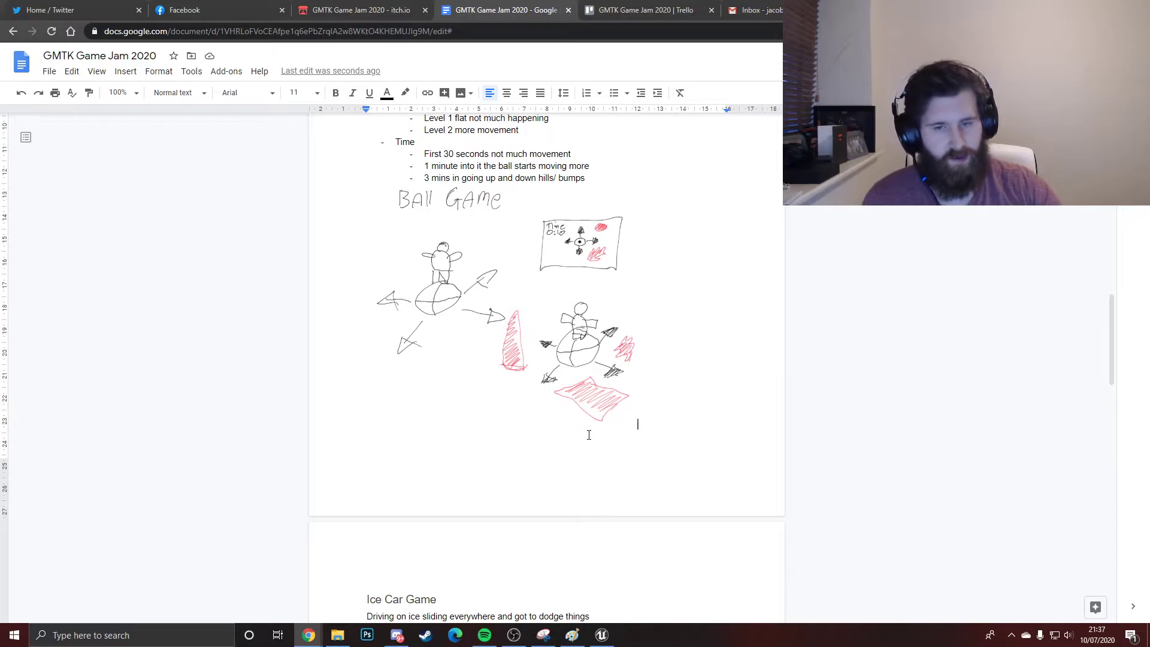
{"action": "mouse_move", "coordinate": [601, 431]}
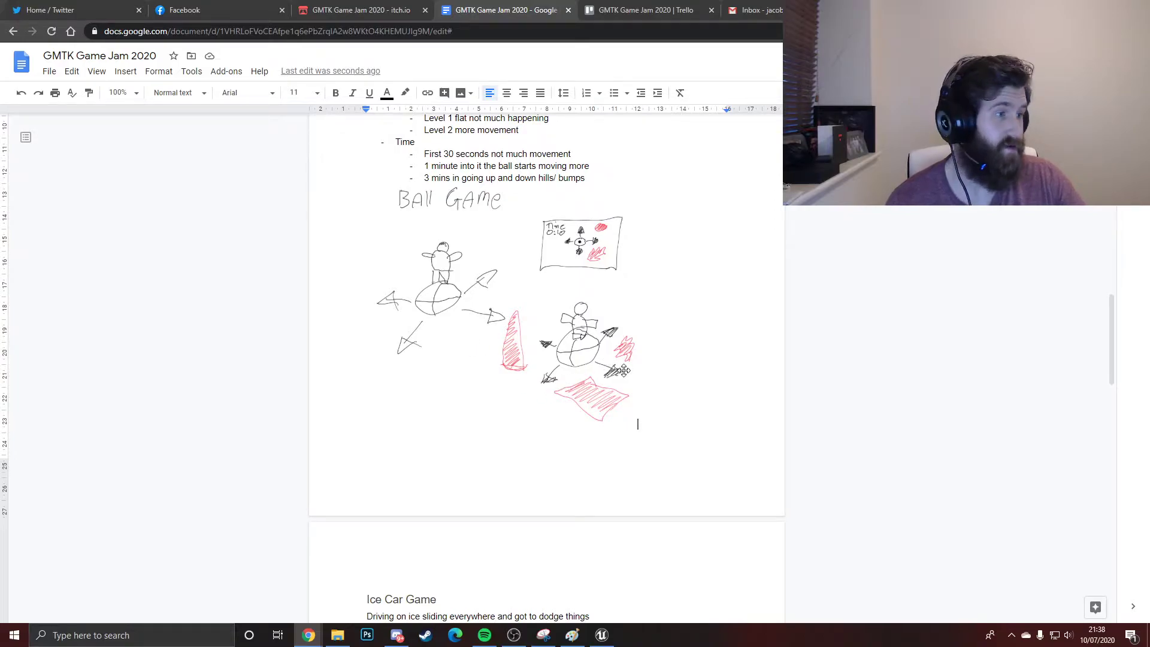
{"action": "scroll", "scroll_direction": "down", "scroll_amount": 3}
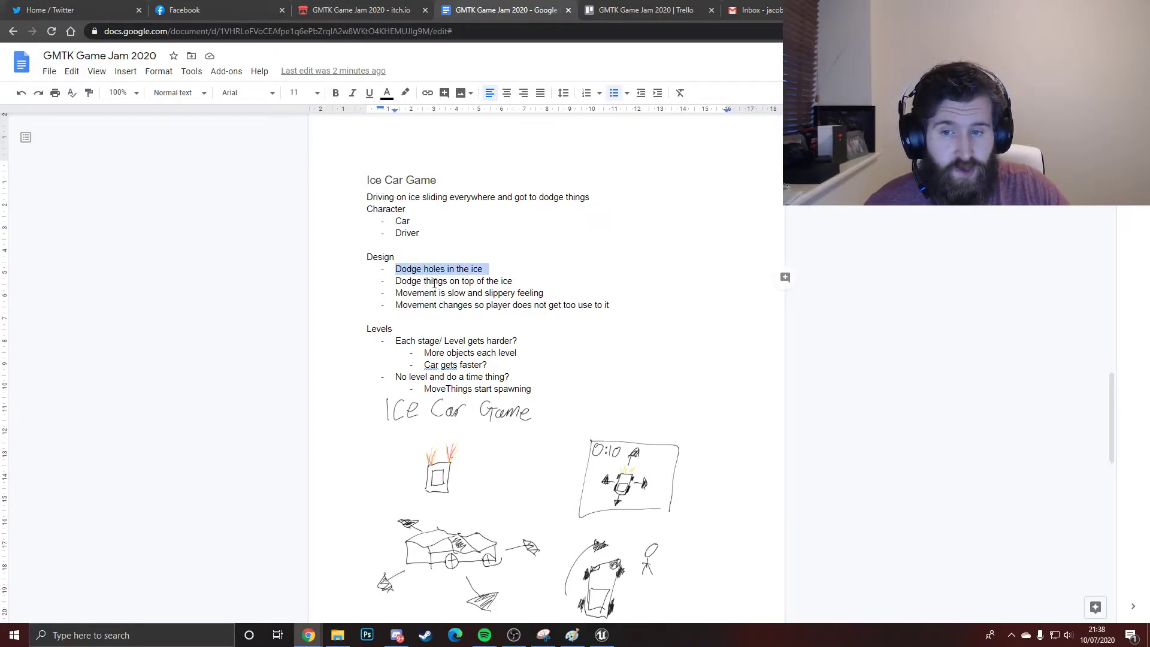
Clear the highlight on 'Dodge holes in the ice' and scroll toward the Ice Car sketches.
{"action": "left_click", "coordinate": [448, 268]}
{"action": "type", "text": "o"}
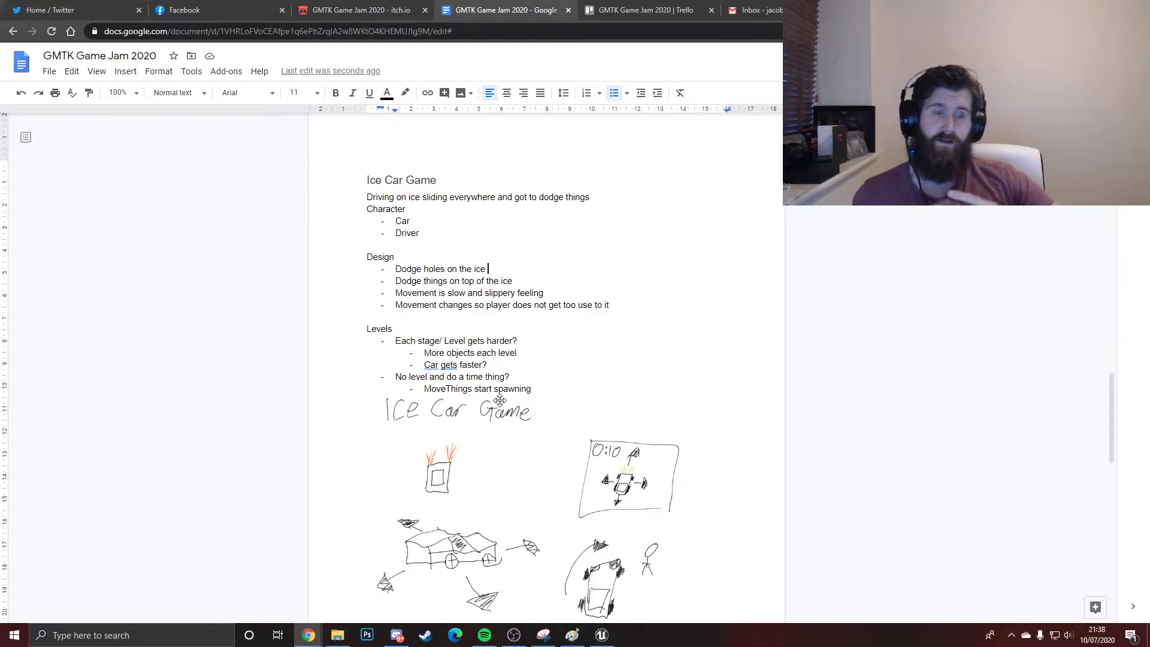
{"action": "scroll", "scroll_direction": "down", "scroll_amount": 3}
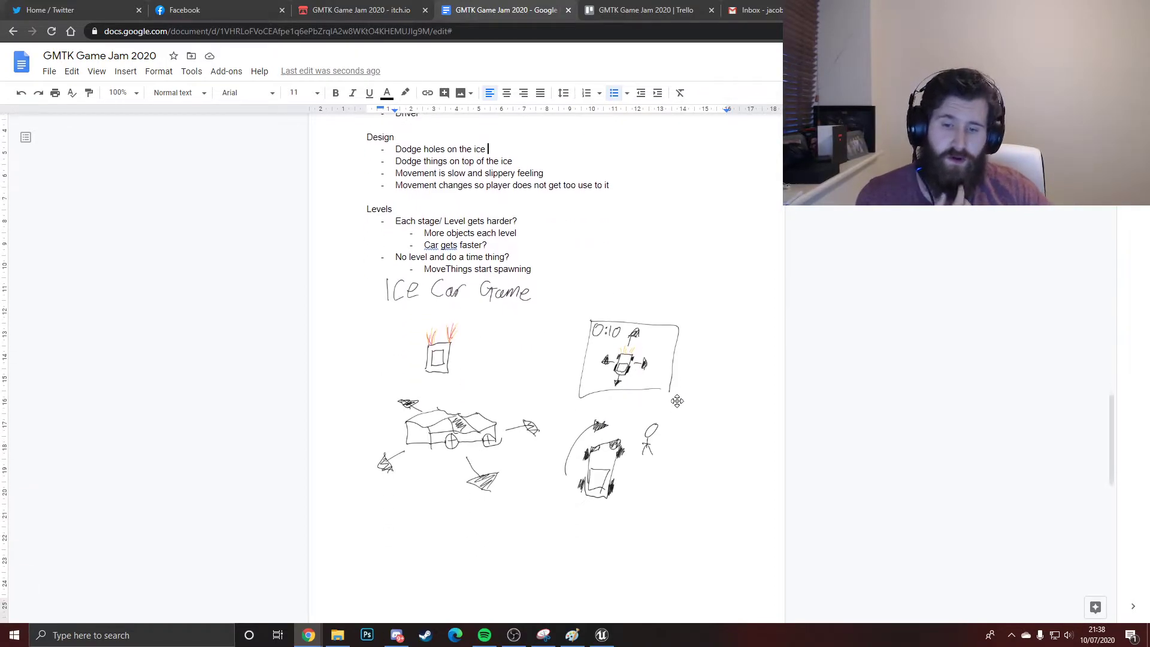
{"action": "mouse_move", "coordinate": [581, 419]}
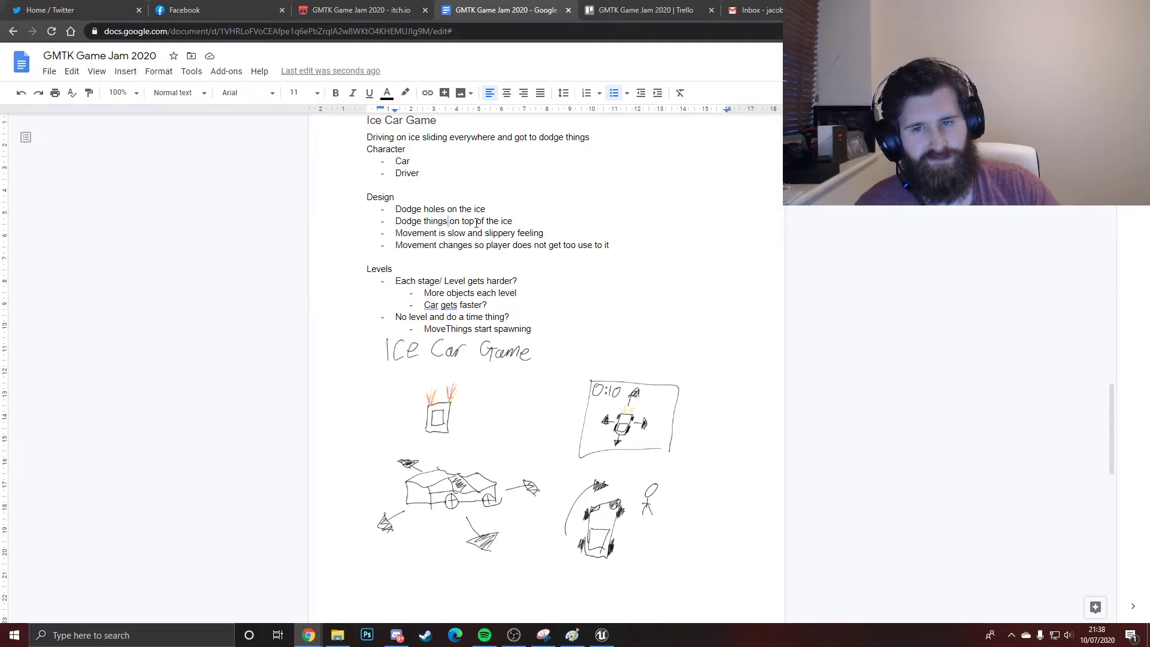
Highlight and clear part of the Ice Car Levels notes, then reach the Broken Robot Game heading.
{"action": "left_click_drag", "start_coordinate": [446, 221], "coordinate": [512, 221]}
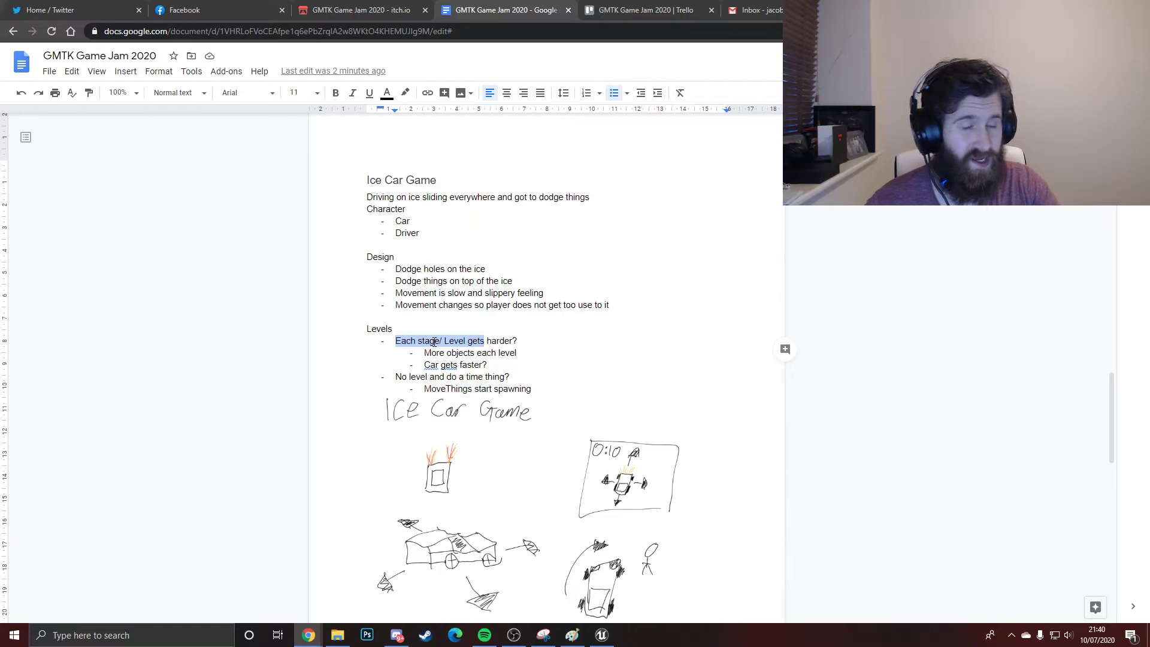
{"action": "left_click", "coordinate": [497, 340]}
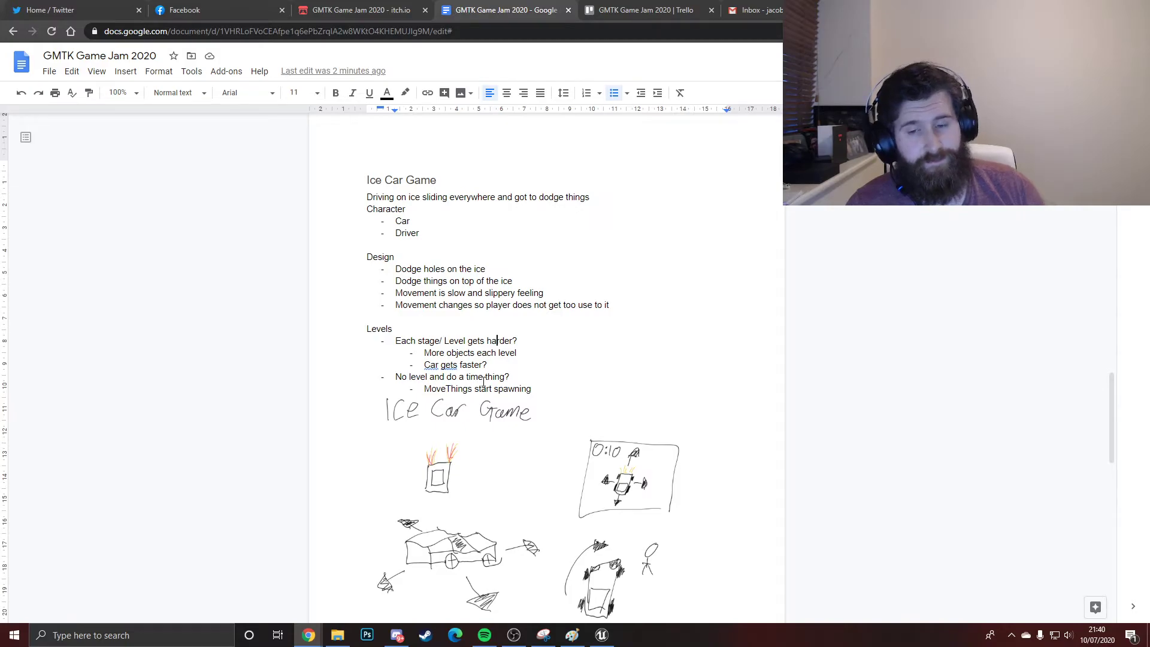
{"action": "scroll", "scroll_direction": "down", "scroll_amount": 3}
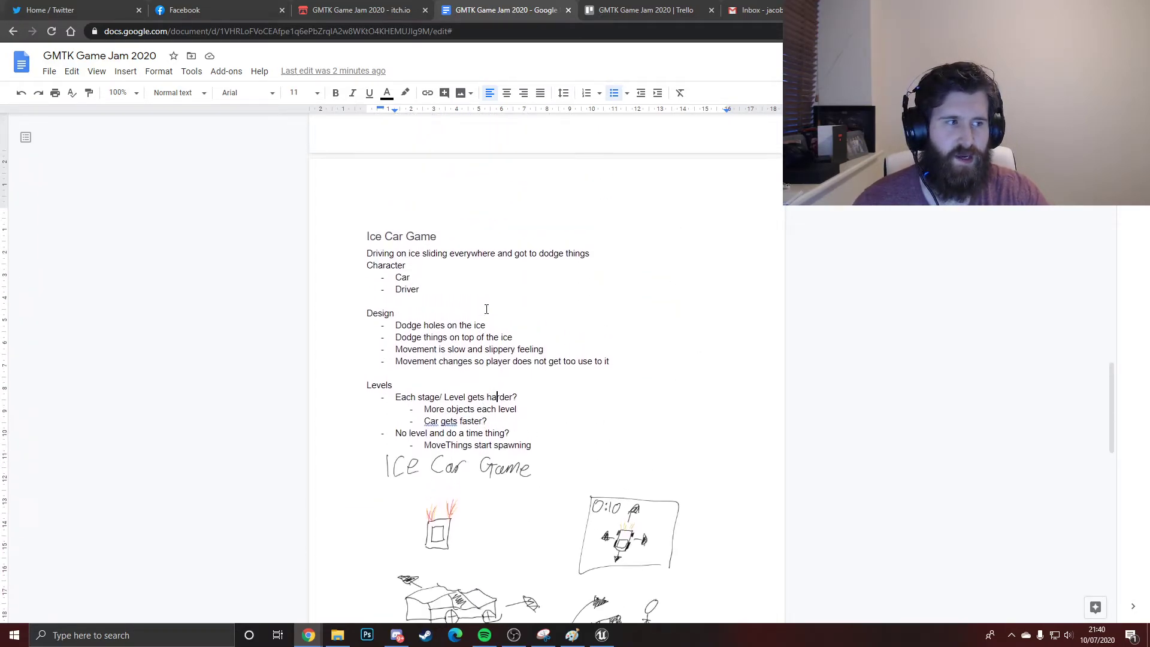
{"action": "scroll", "scroll_direction": "down", "scroll_amount": 3}
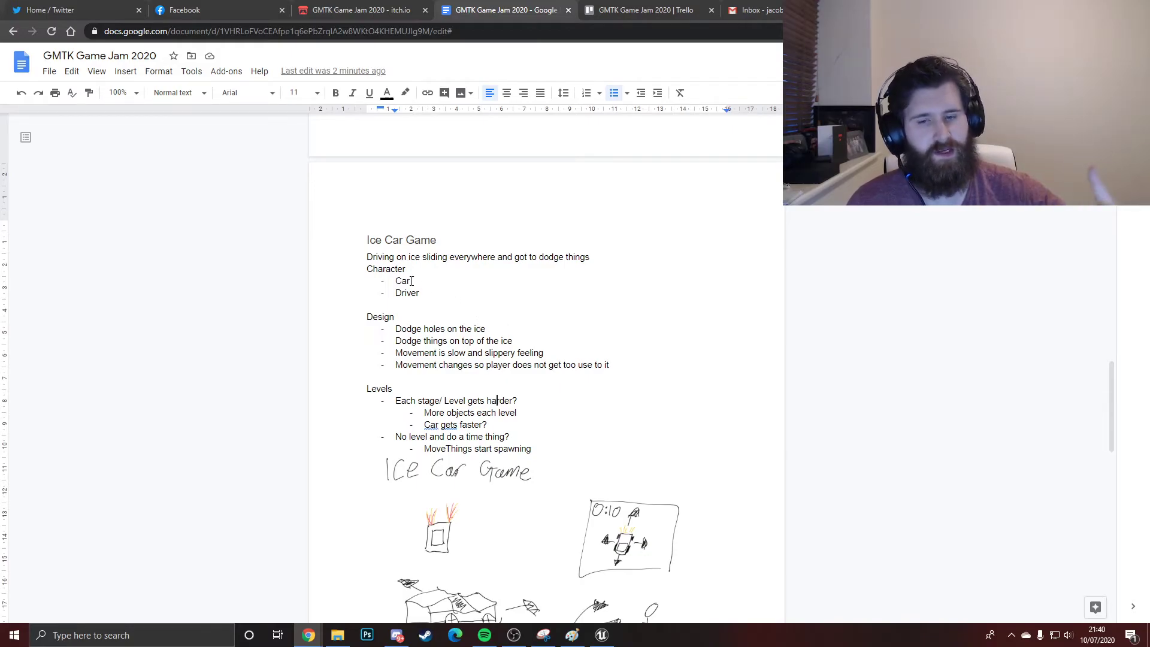
{"action": "scroll", "scroll_direction": "down", "scroll_amount": 3}
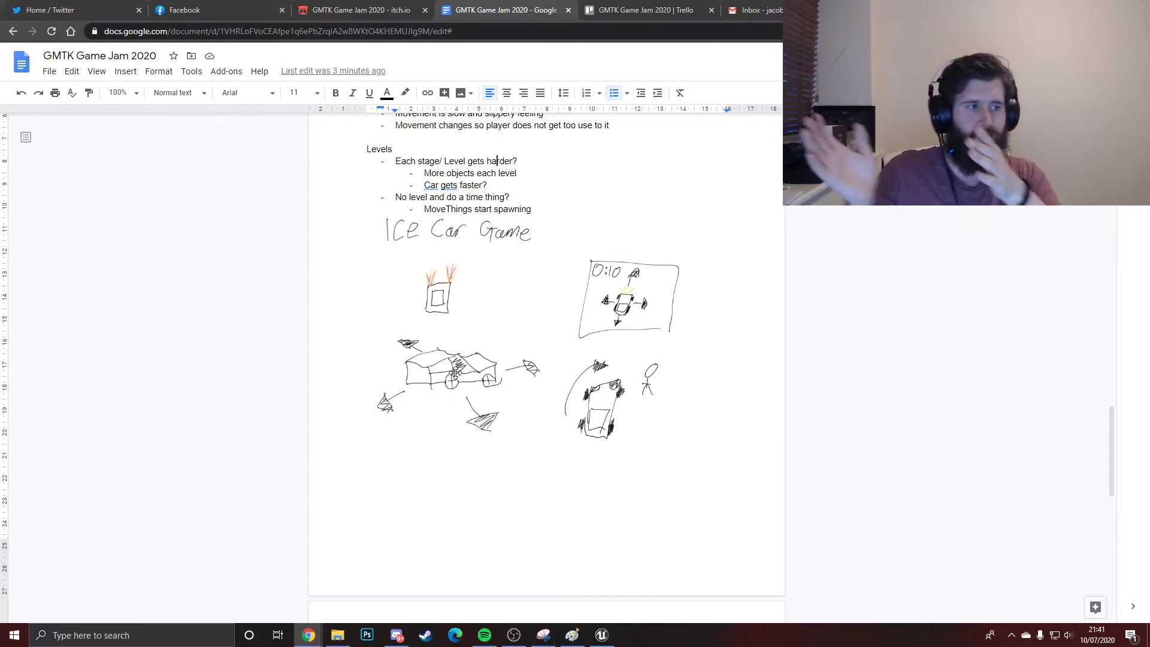
{"action": "mouse_move", "coordinate": [591, 353]}
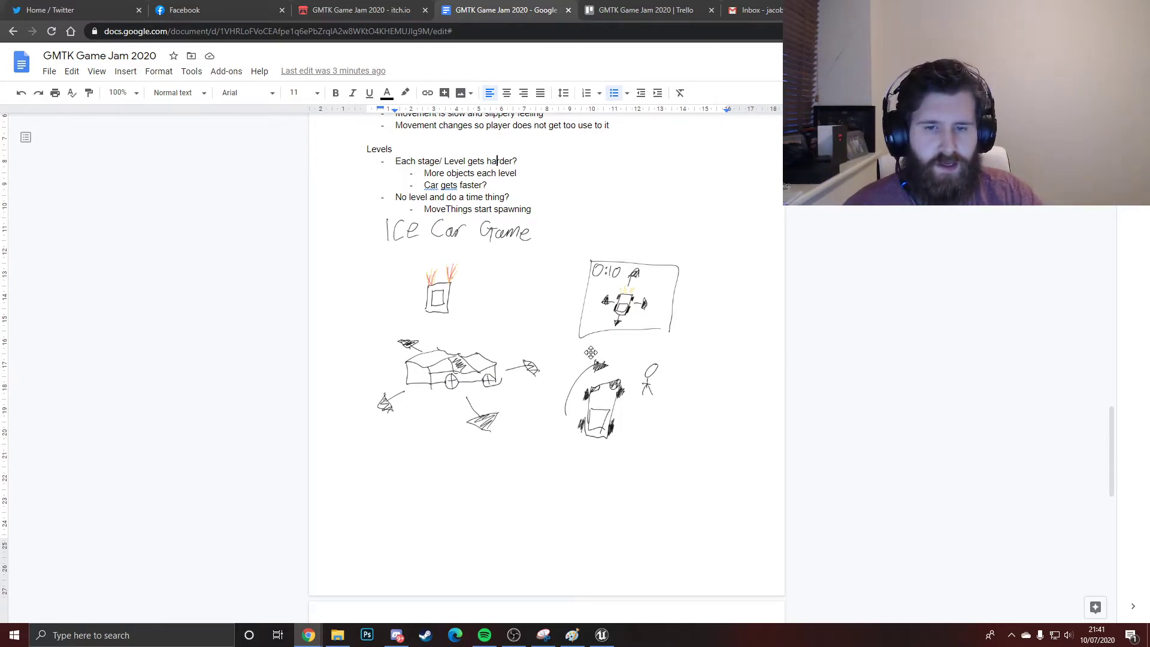
{"action": "scroll", "scroll_direction": "down", "scroll_amount": 3}
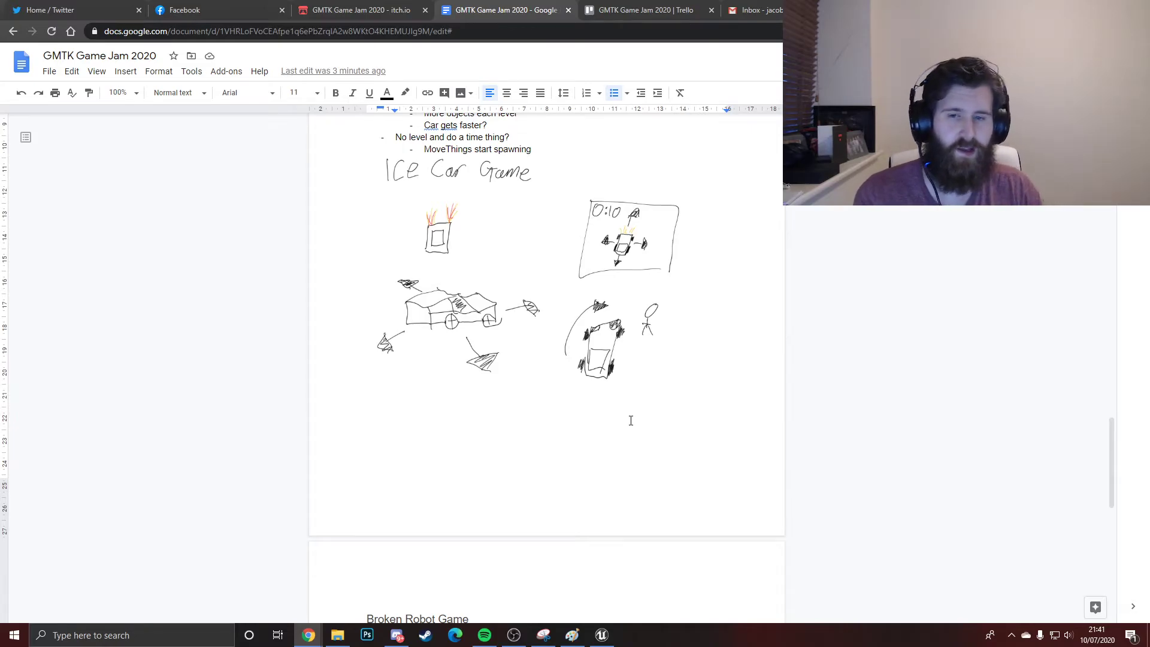
Reach the Broken Robot Game notes and highlight the phrase about seeing robot parts.
{"action": "scroll", "scroll_direction": "down", "scroll_amount": 3}
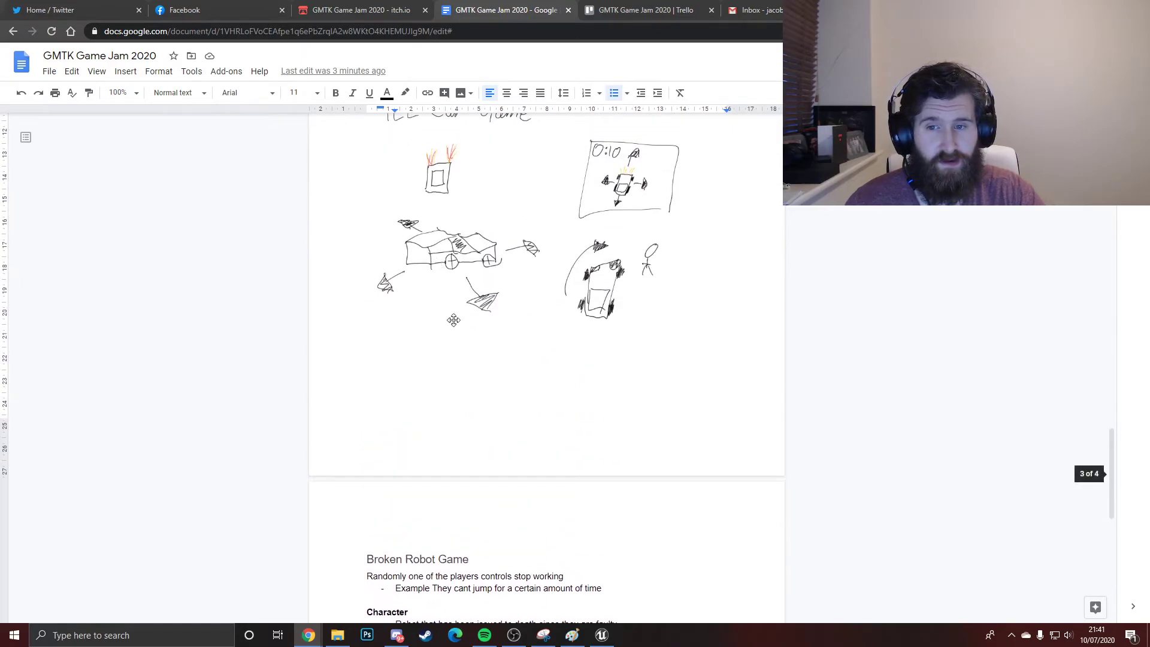
{"action": "scroll", "scroll_direction": "down", "scroll_amount": 3}
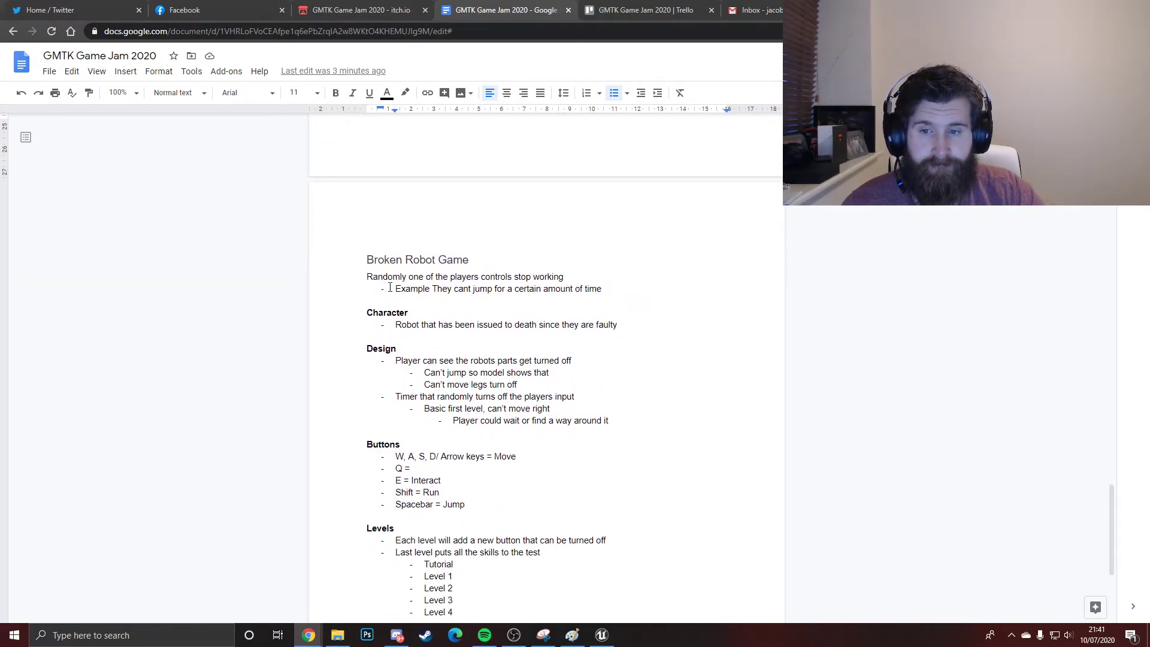
{"action": "scroll", "scroll_direction": "down", "scroll_amount": 3}
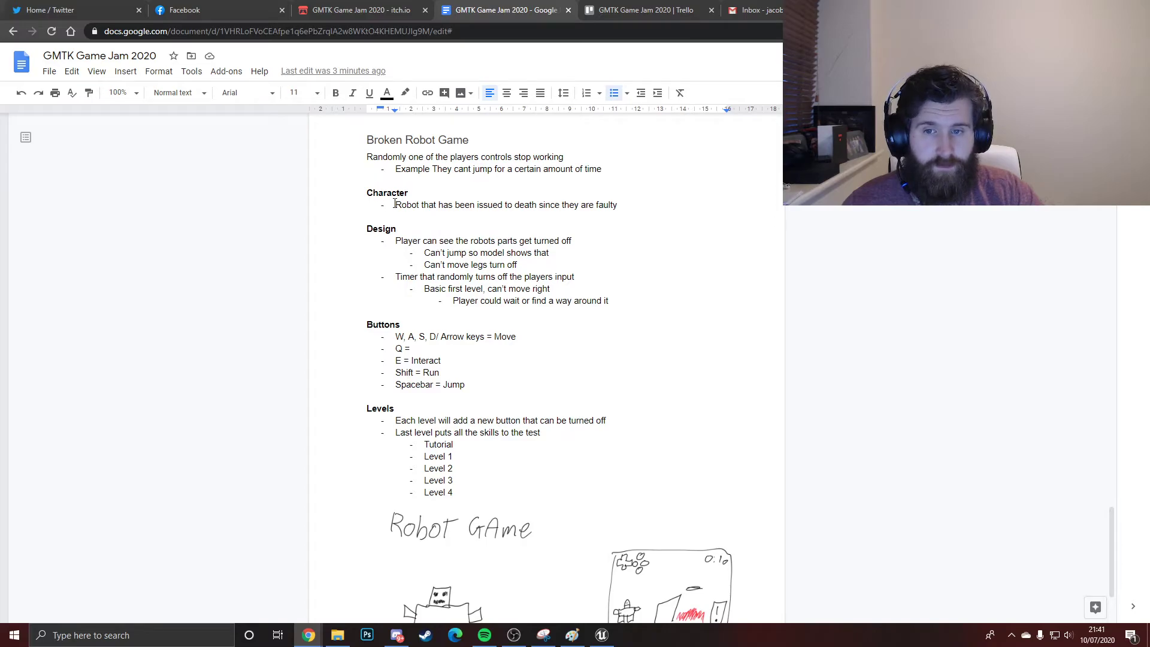
{"action": "mouse_move", "coordinate": [454, 265]}
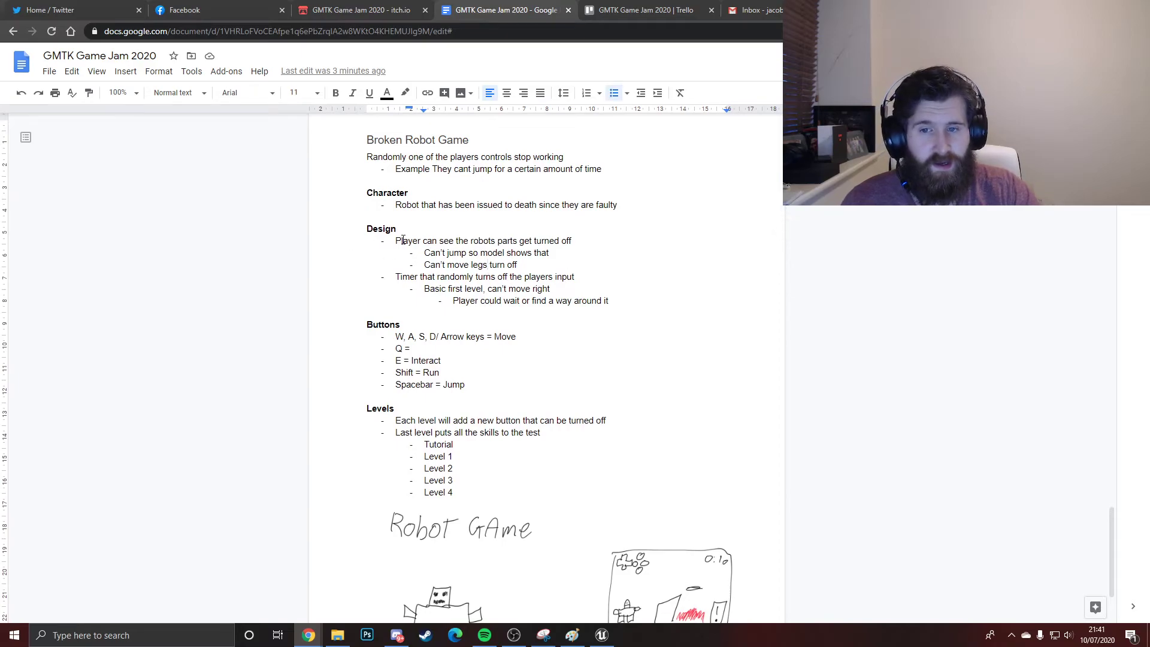
{"action": "left_click_drag", "start_coordinate": [395, 241], "coordinate": [529, 241]}
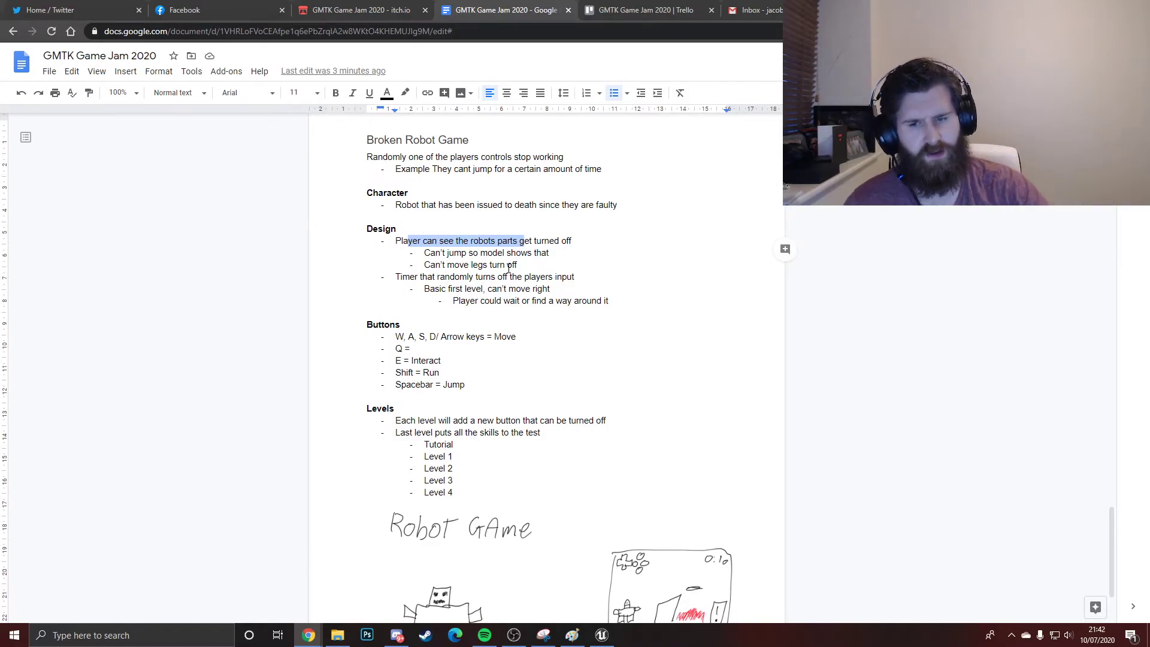
Reach the robot and 'BAD' game-screen sketches and clear the 'E = Interact' highlight.
{"action": "scroll", "scroll_direction": "down", "scroll_amount": 3}
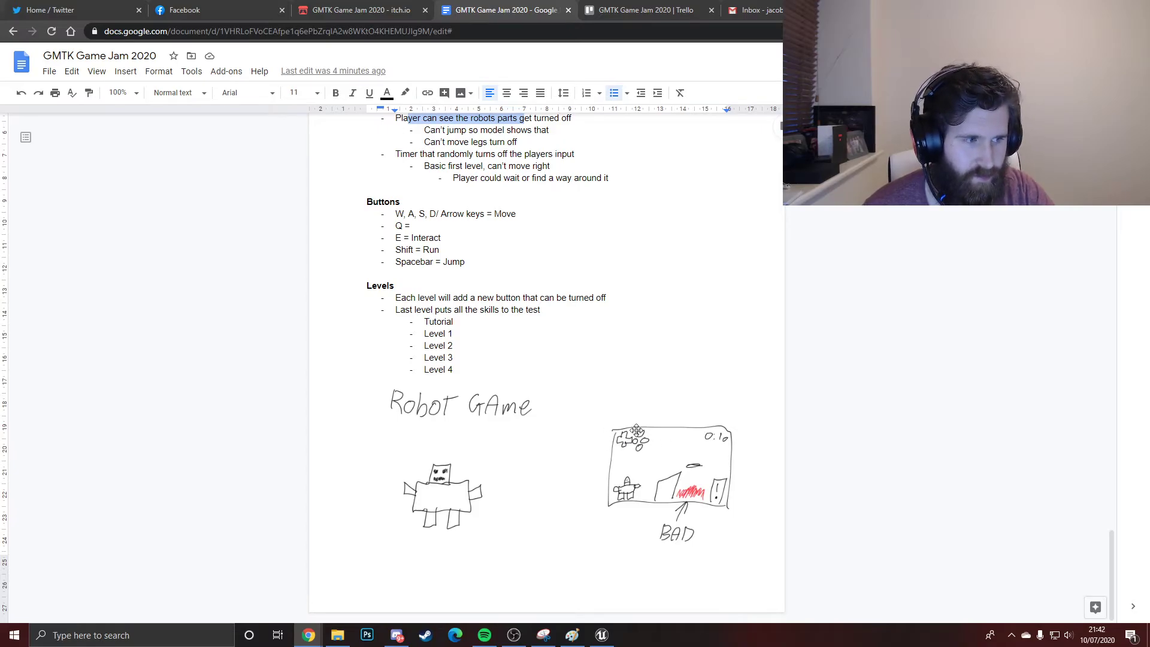
{"action": "mouse_move", "coordinate": [556, 519]}
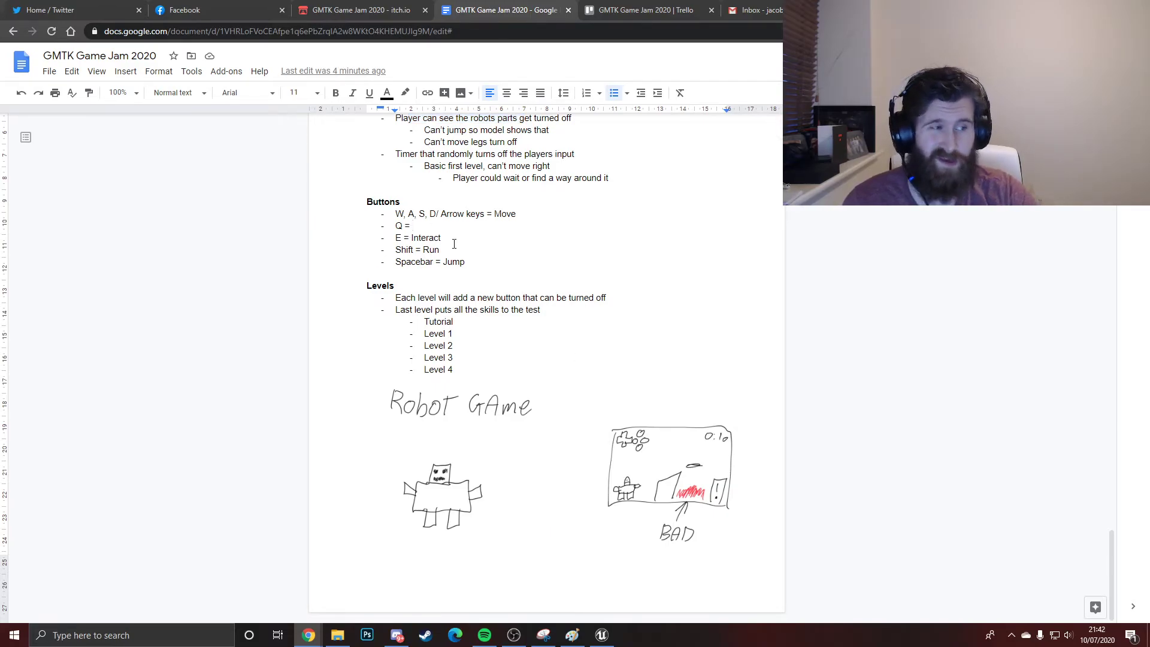
{"action": "mouse_move", "coordinate": [475, 432]}
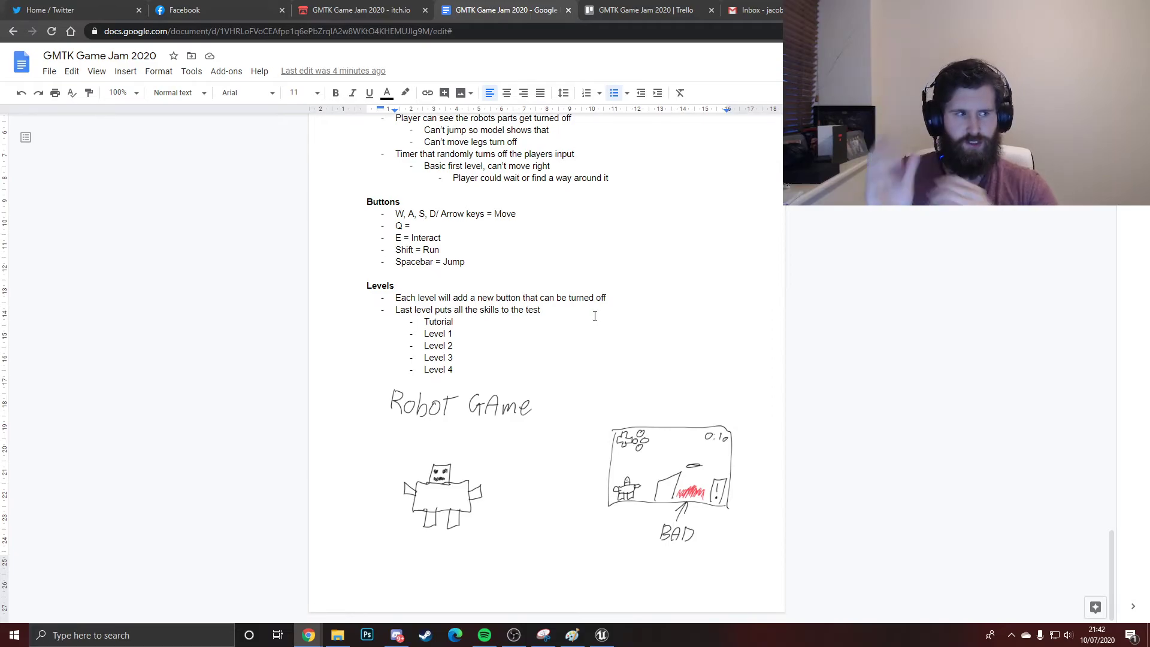
{"action": "mouse_move", "coordinate": [497, 372]}
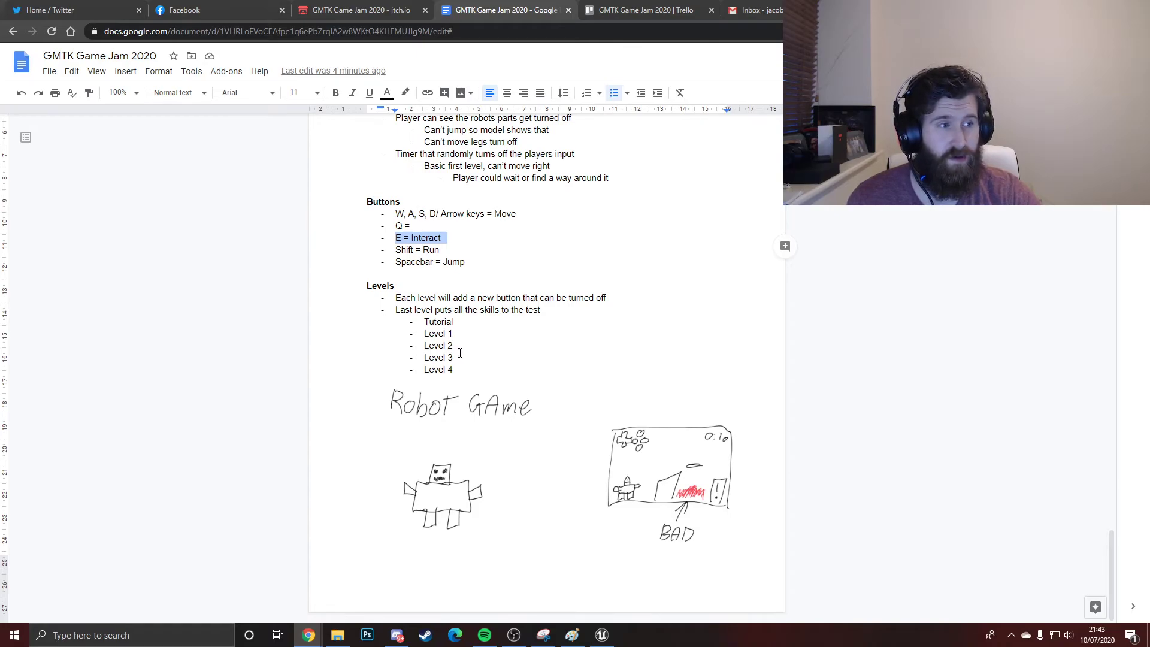
{"action": "left_click", "coordinate": [399, 244]}
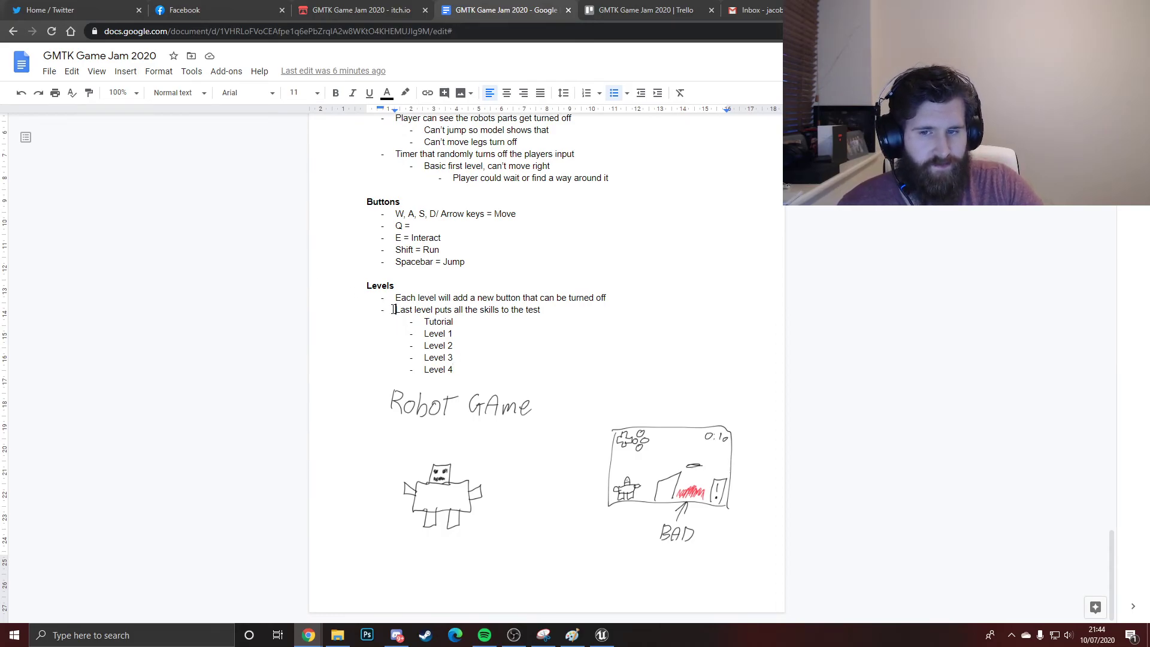
{"action": "double_click", "coordinate": [434, 333]}
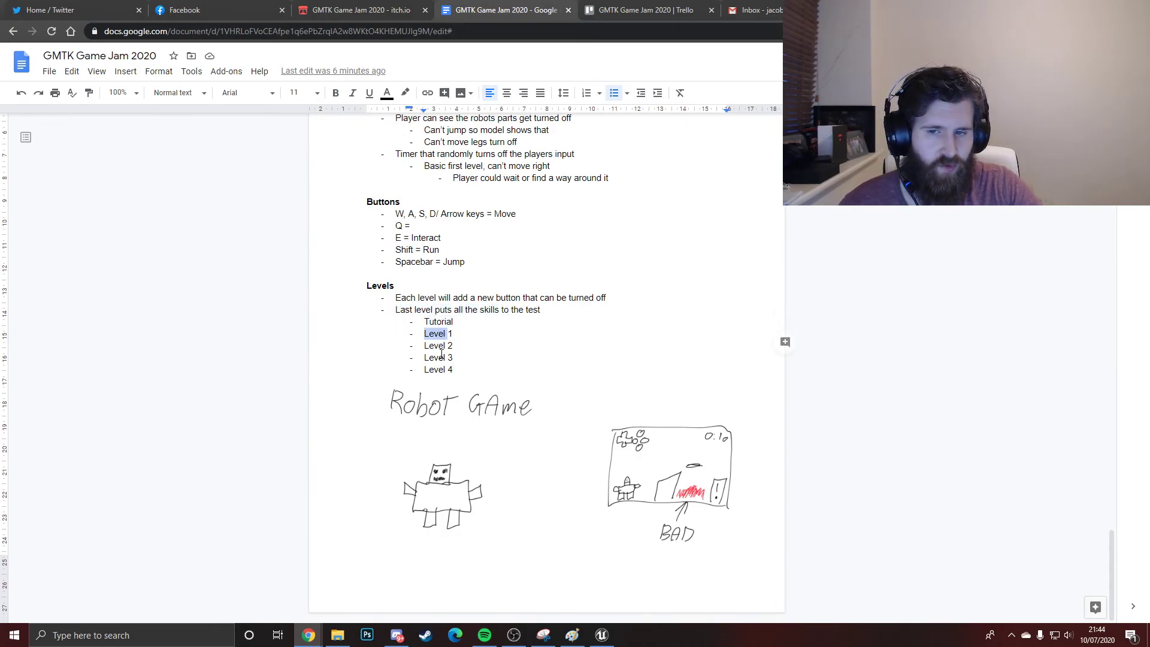
{"action": "double_click", "coordinate": [437, 321]}
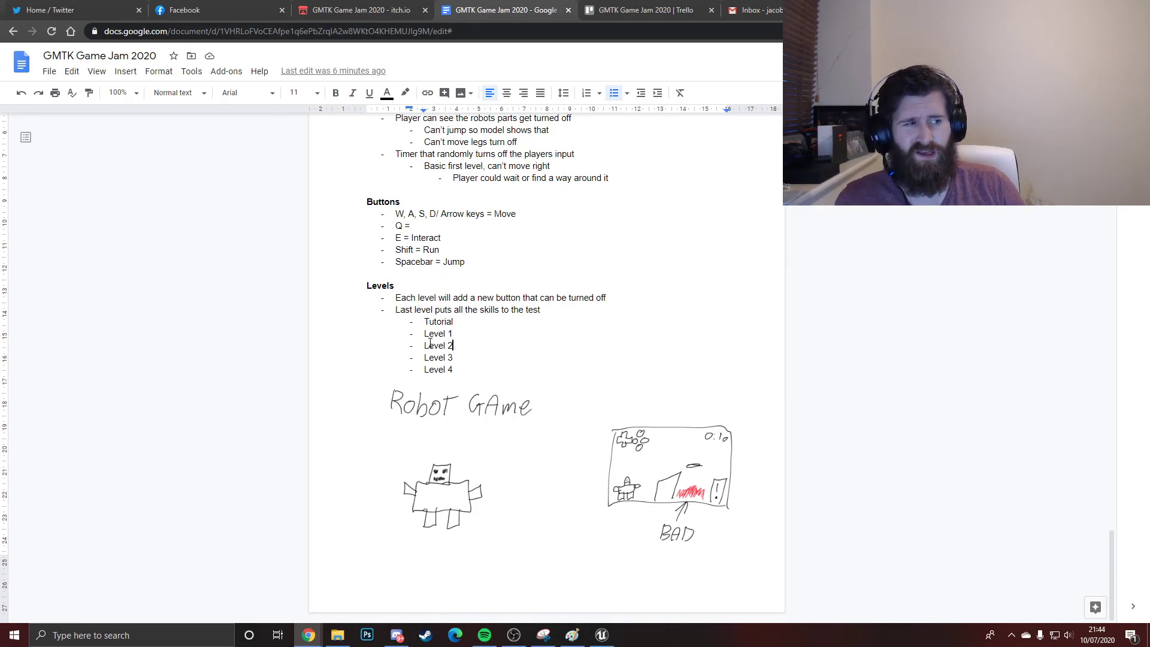
{"action": "mouse_move", "coordinate": [504, 545]}
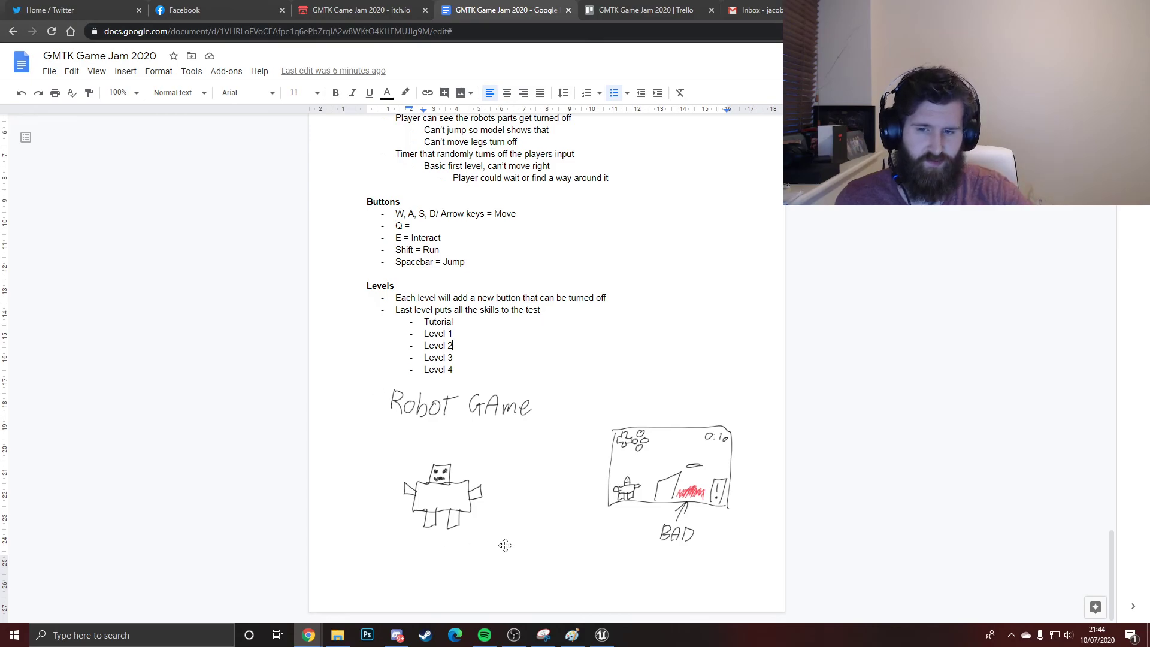
{"action": "scroll", "scroll_direction": "down", "scroll_amount": 3}
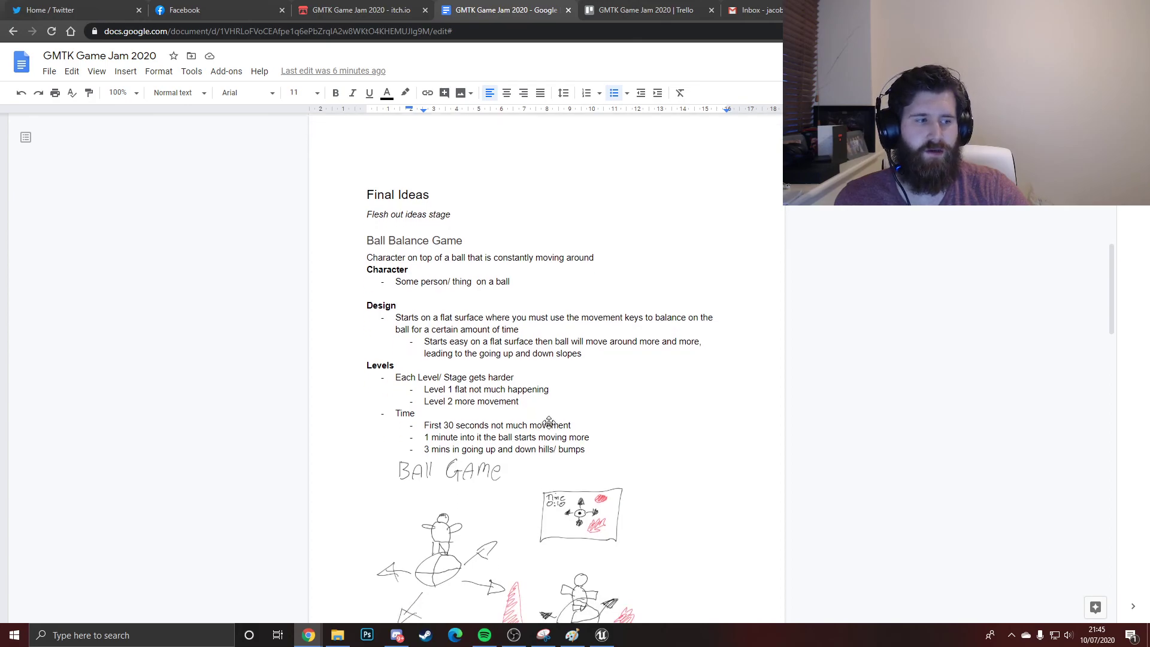
Return to the Ice Car Game notes with their car and timer sketches.
{"action": "scroll", "scroll_direction": "down", "scroll_amount": 3}
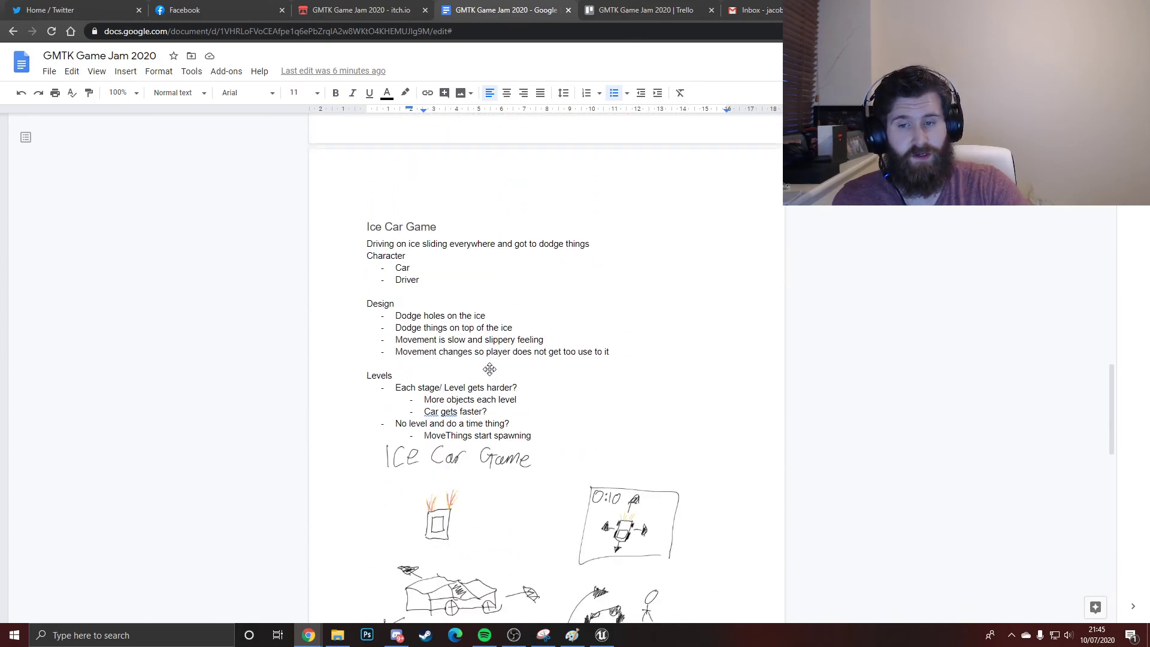
{"action": "scroll", "scroll_direction": "down", "scroll_amount": 3}
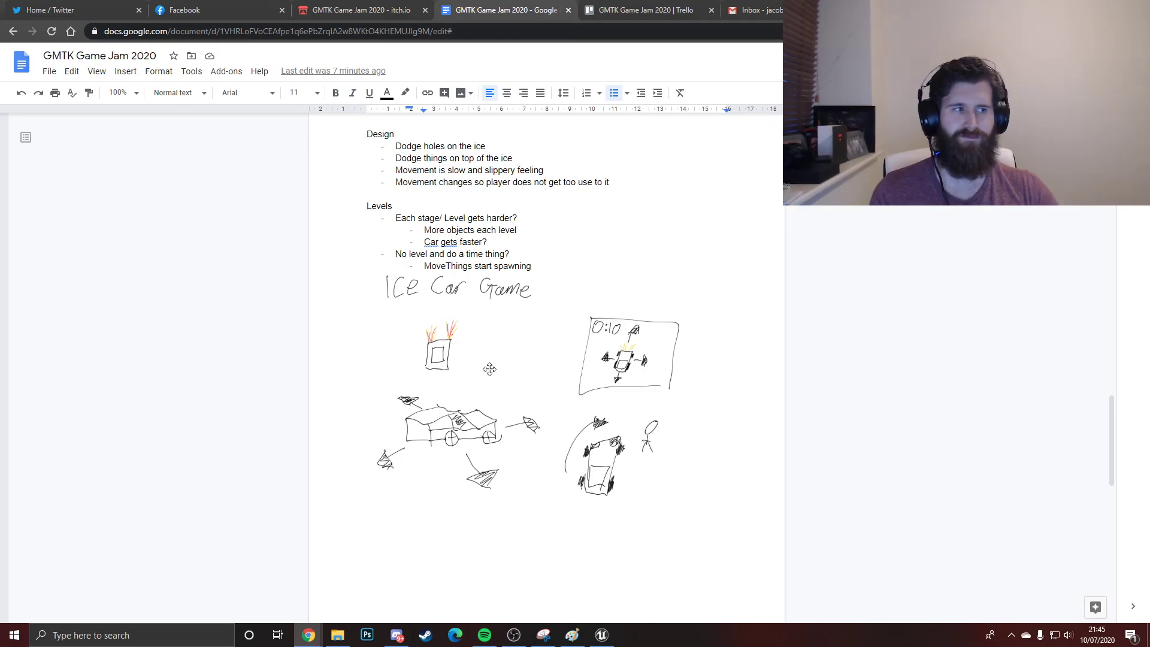
{"action": "mouse_move", "coordinate": [517, 336]}
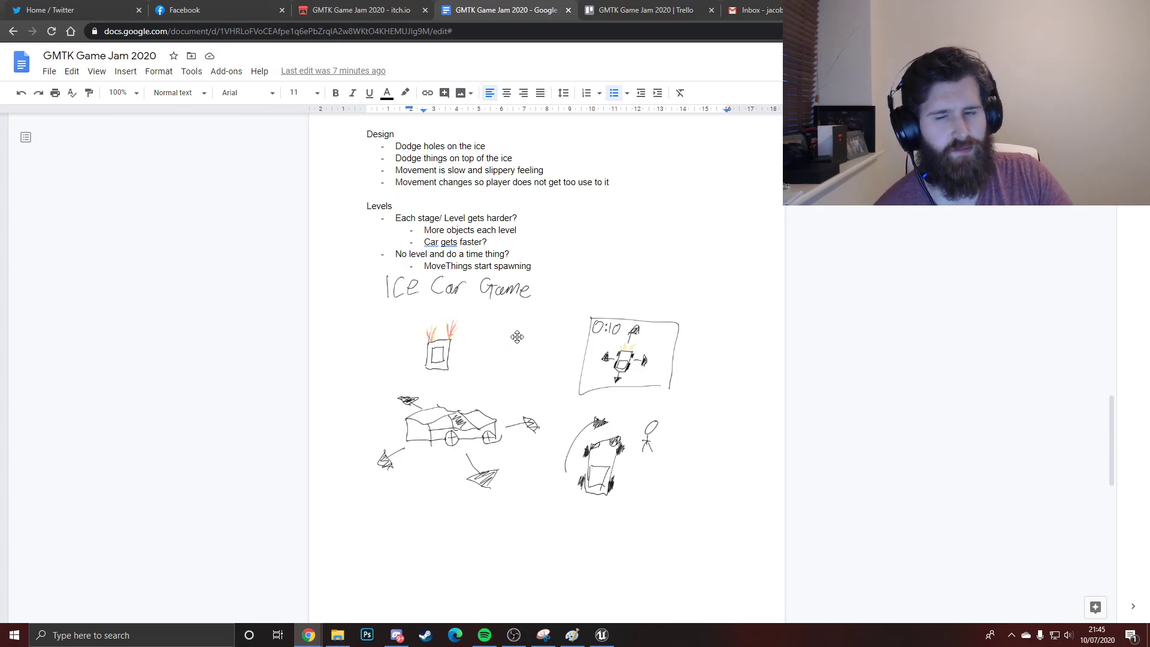
{"action": "mouse_move", "coordinate": [564, 298]}
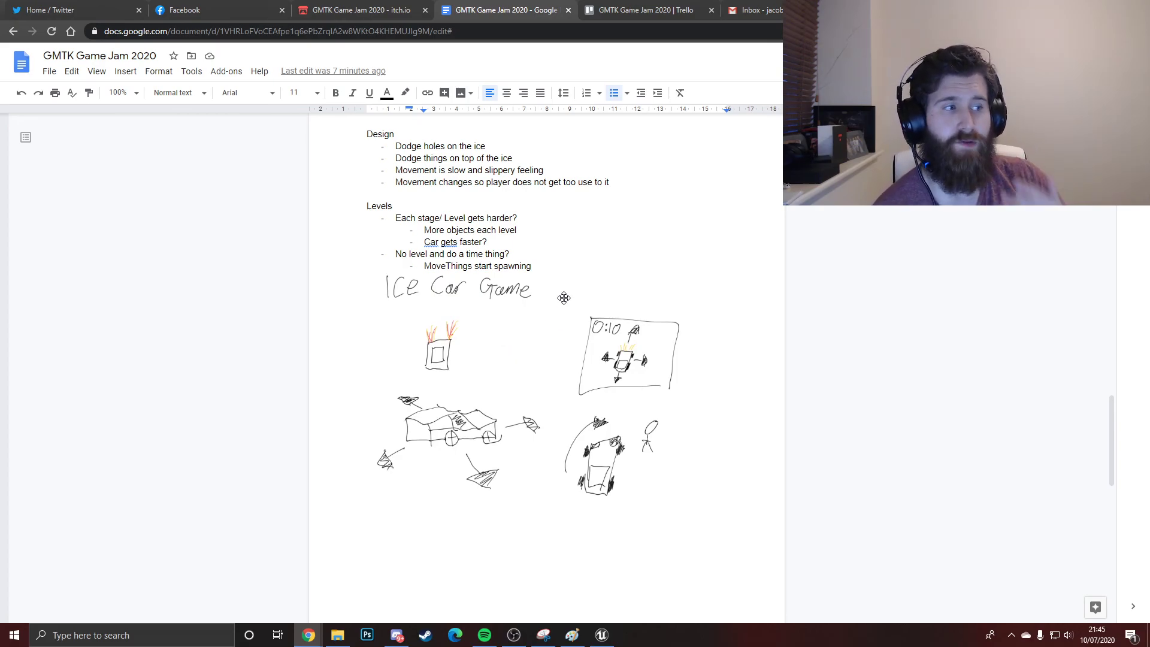